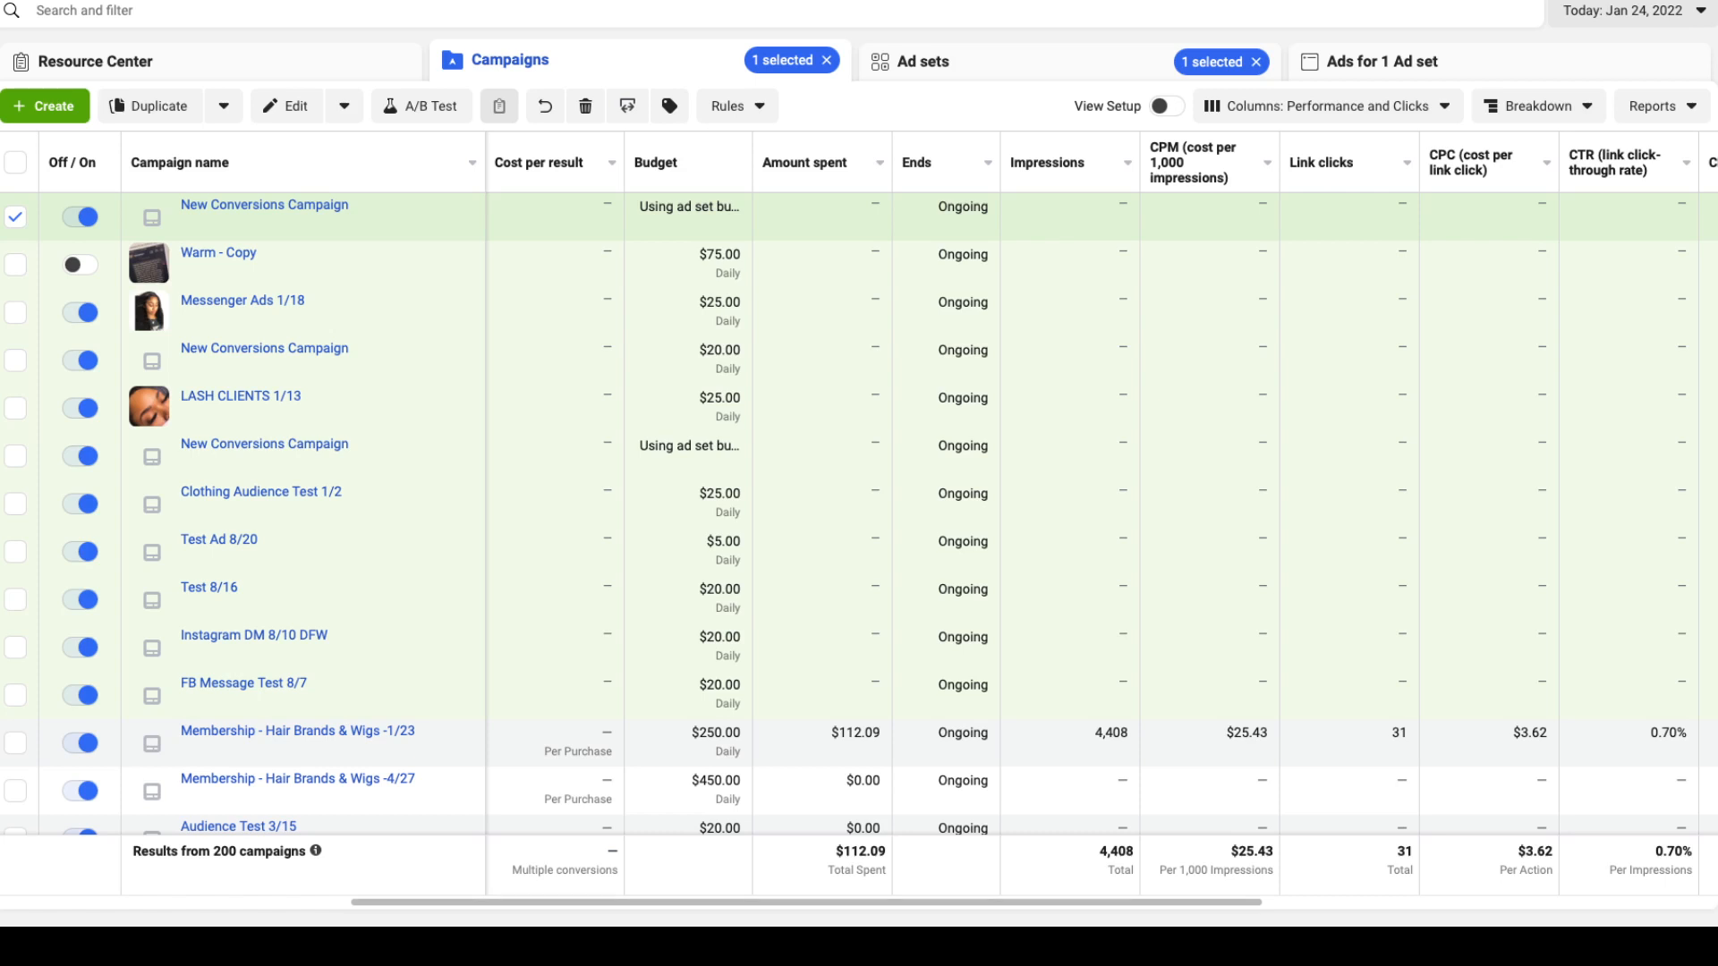
pyautogui.moveTo(241, 243)
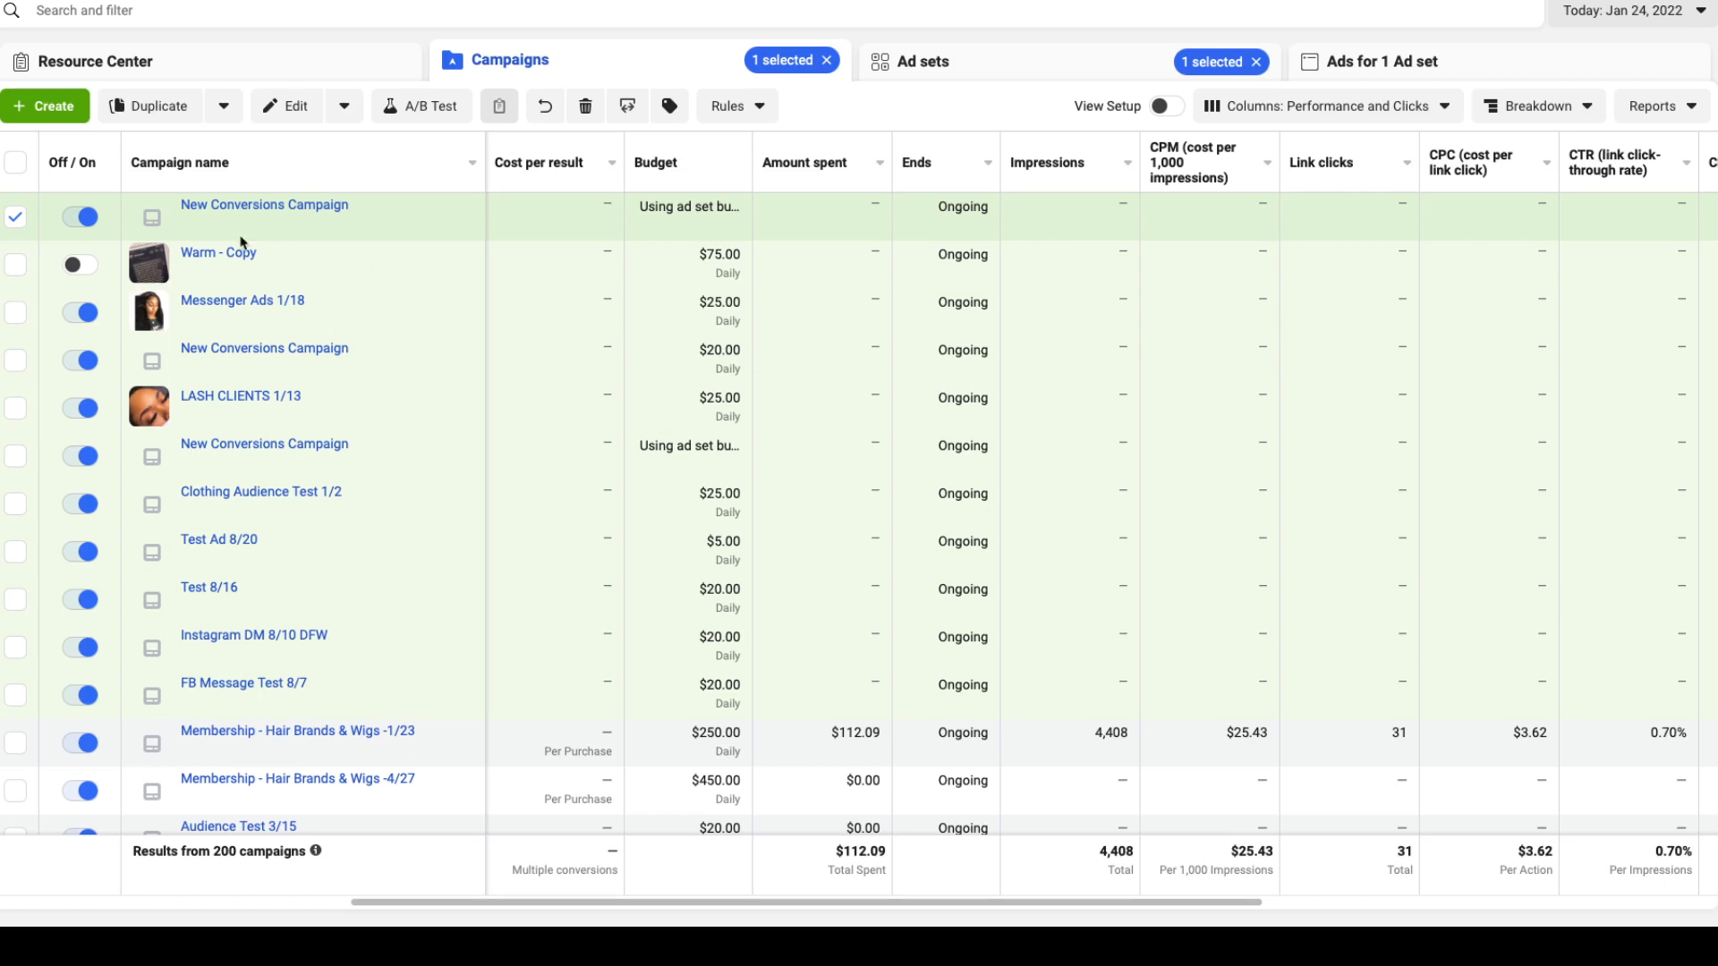
pyautogui.moveTo(244, 250)
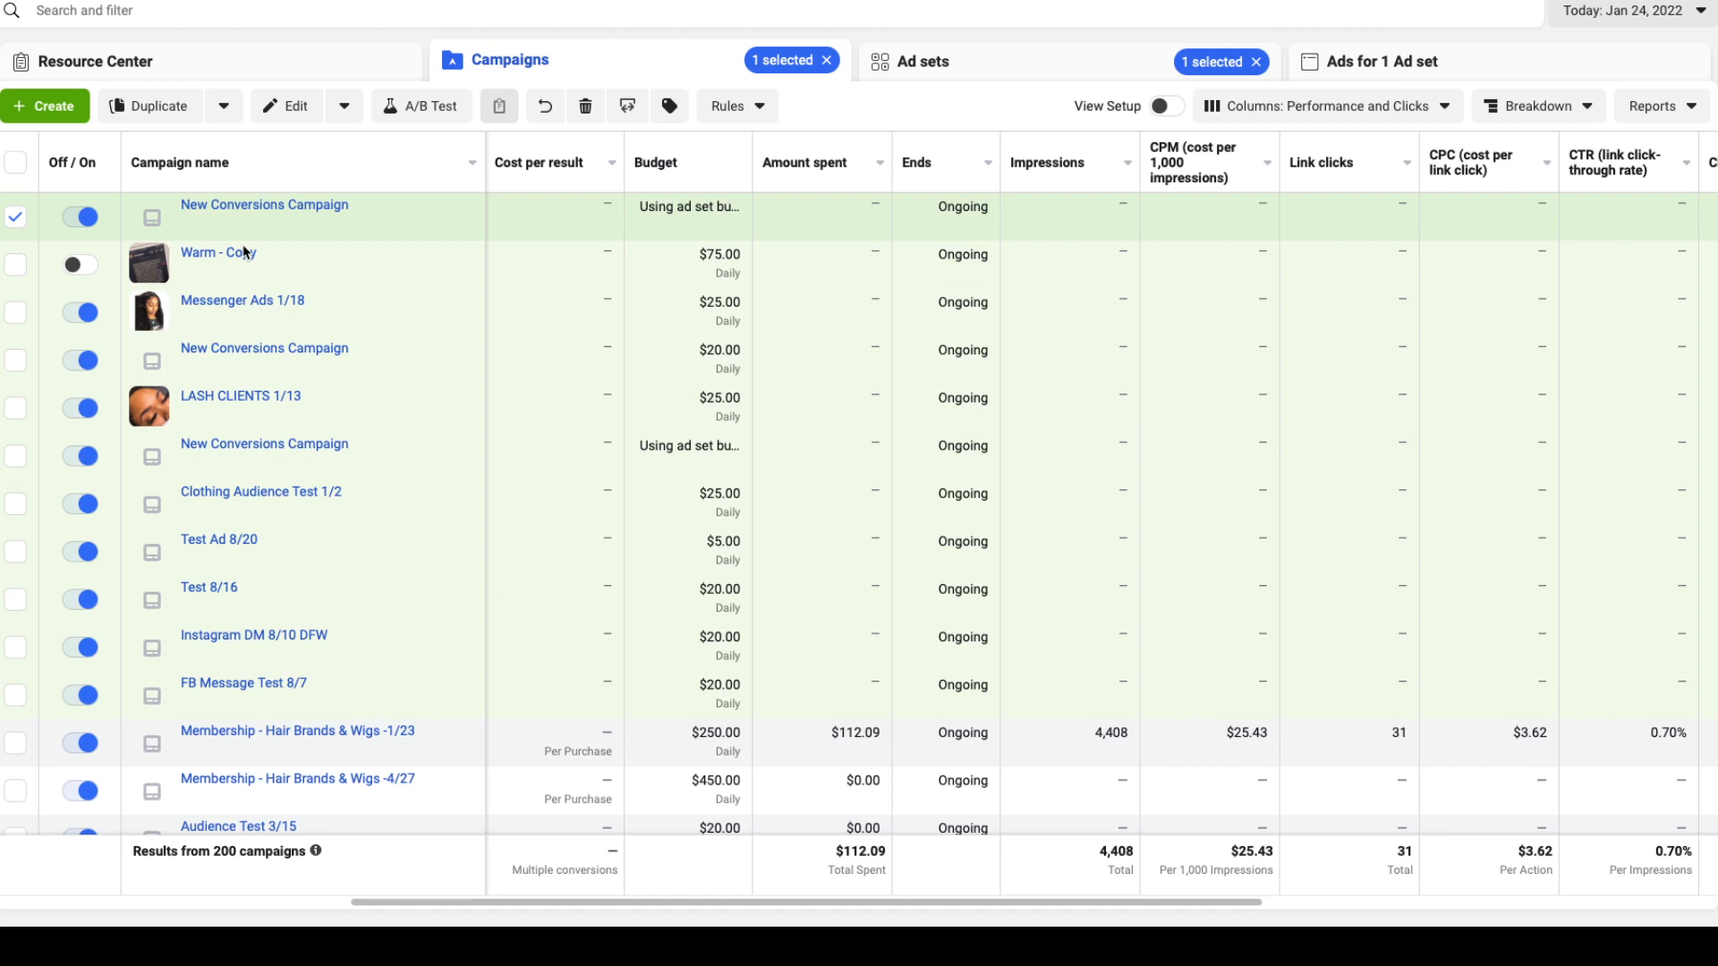
pyautogui.moveTo(248, 253)
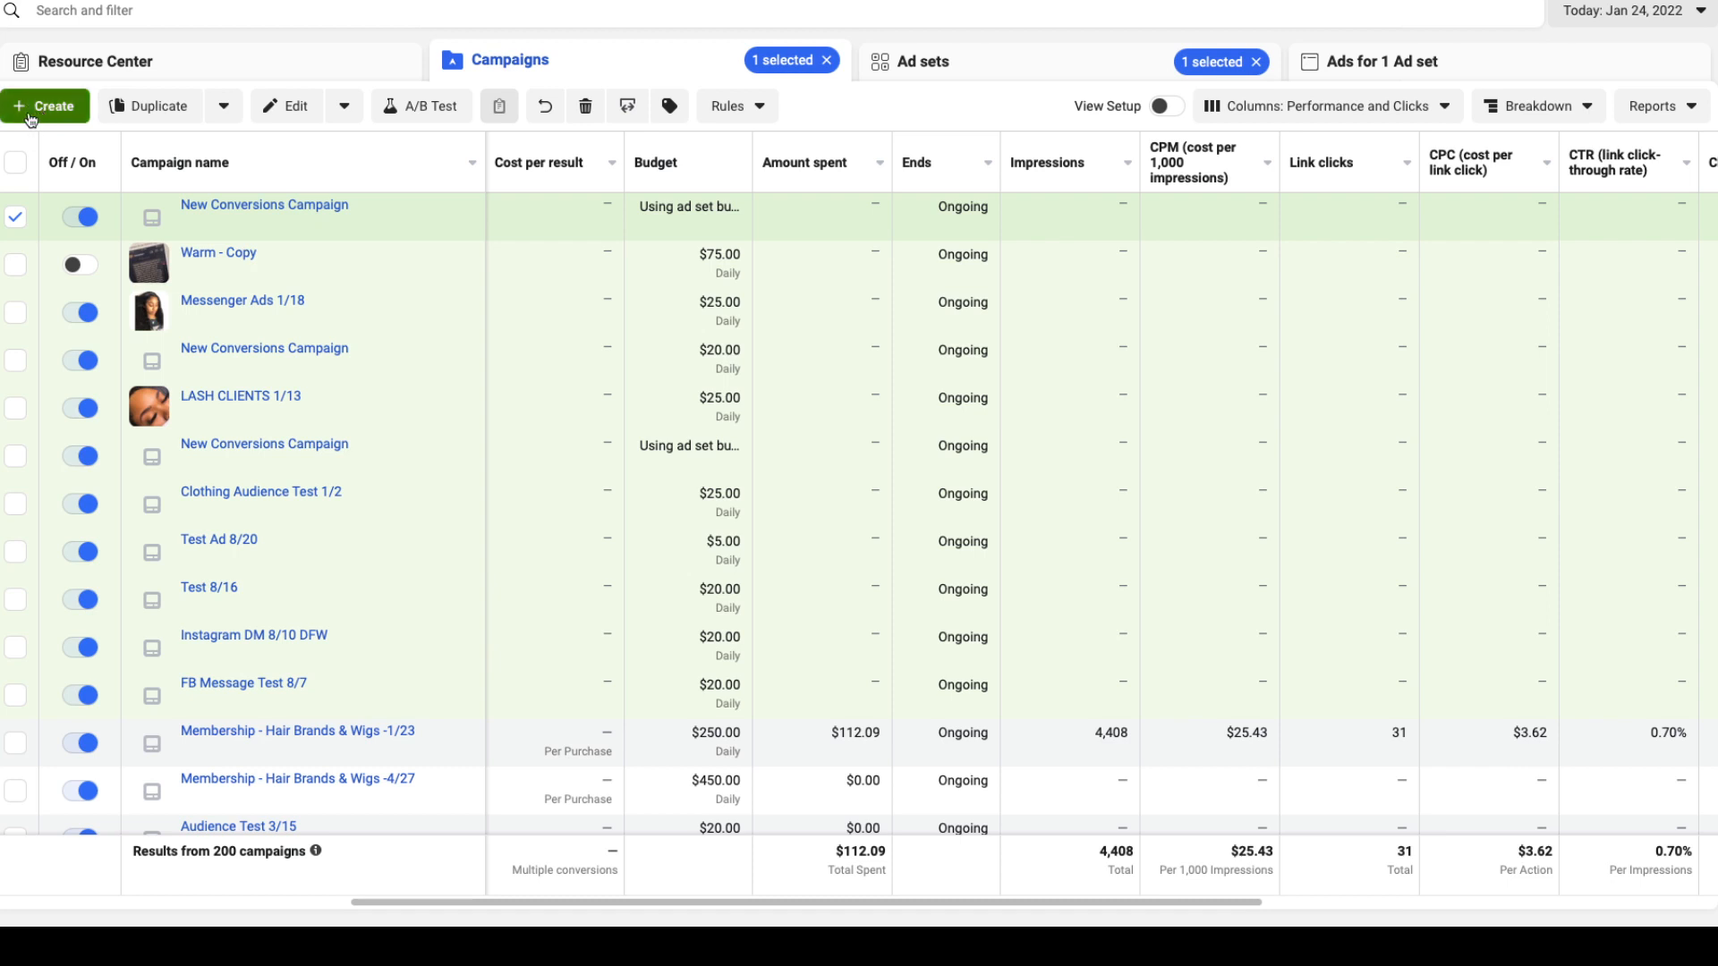
# Create a new campaign using the Conversions objective
pyautogui.click(45, 106)
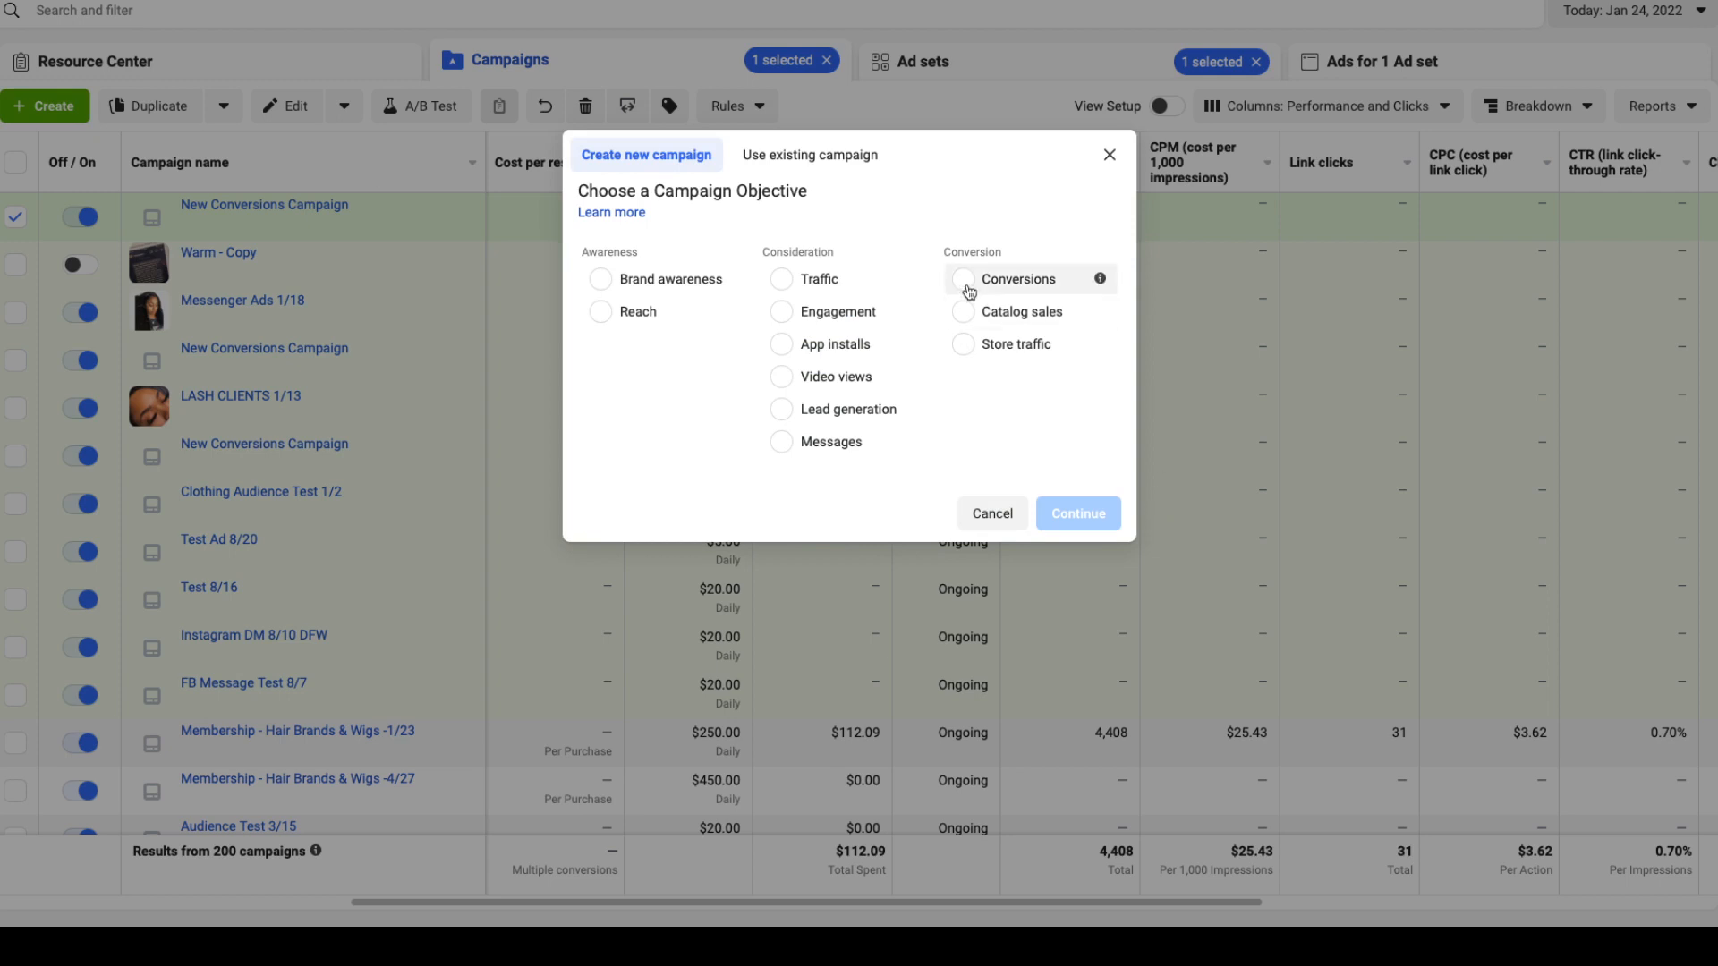
pyautogui.click(963, 279)
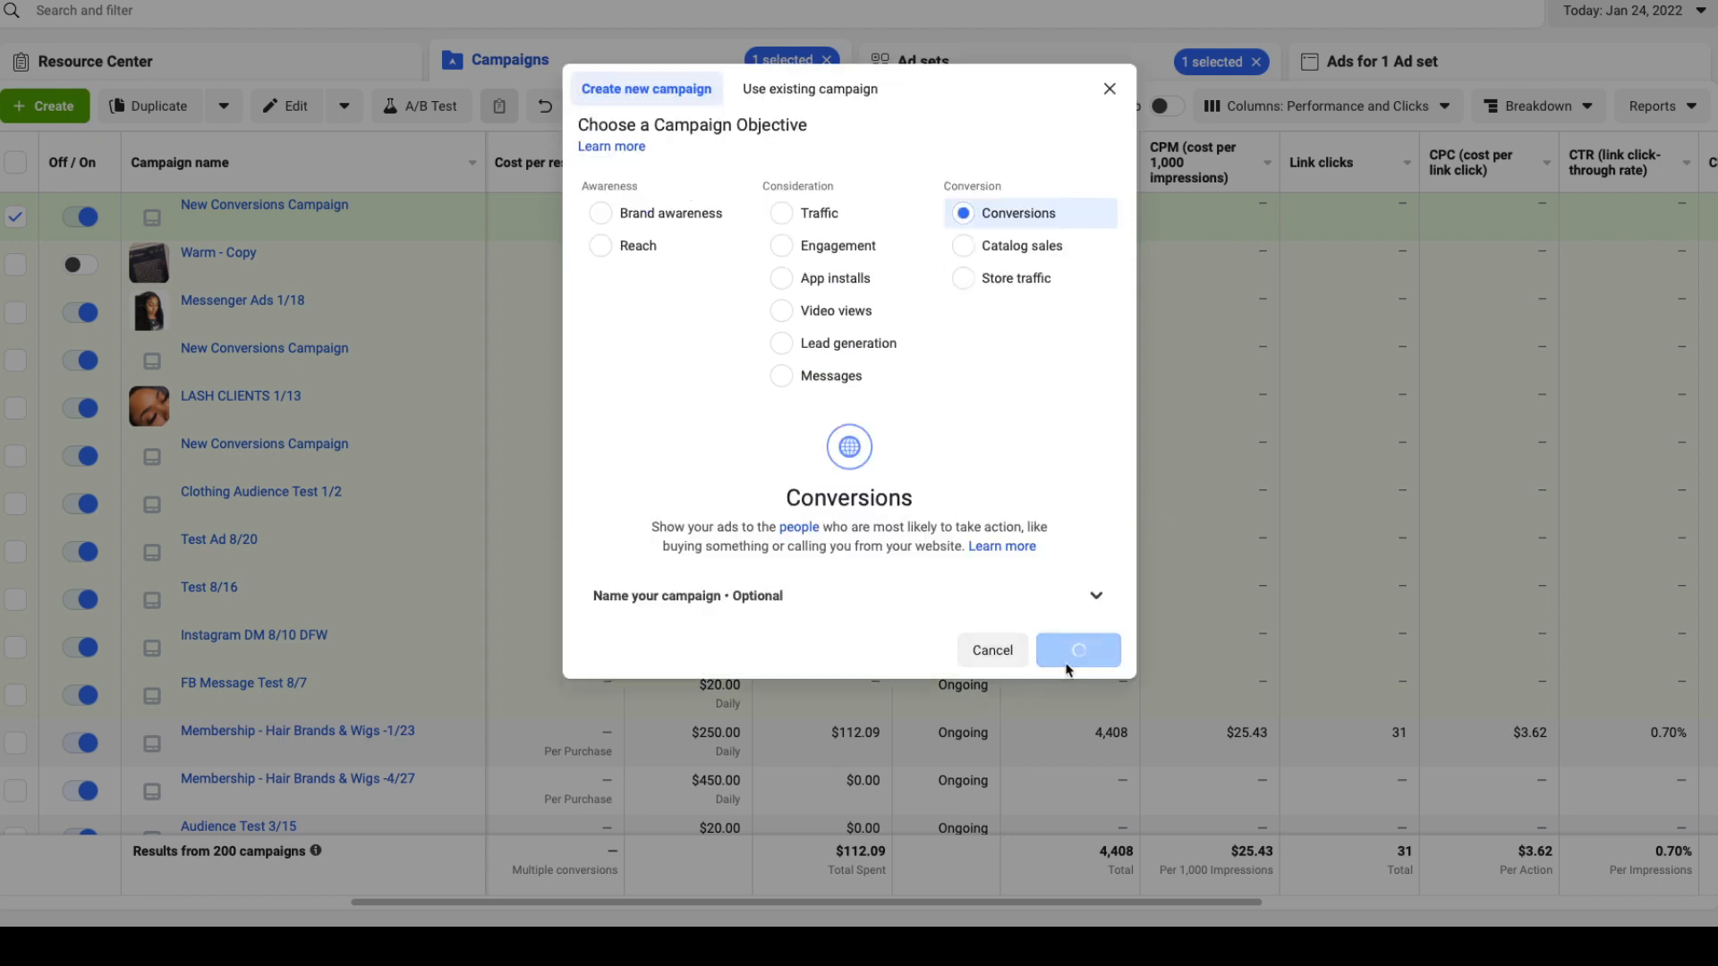
pyautogui.click(1078, 649)
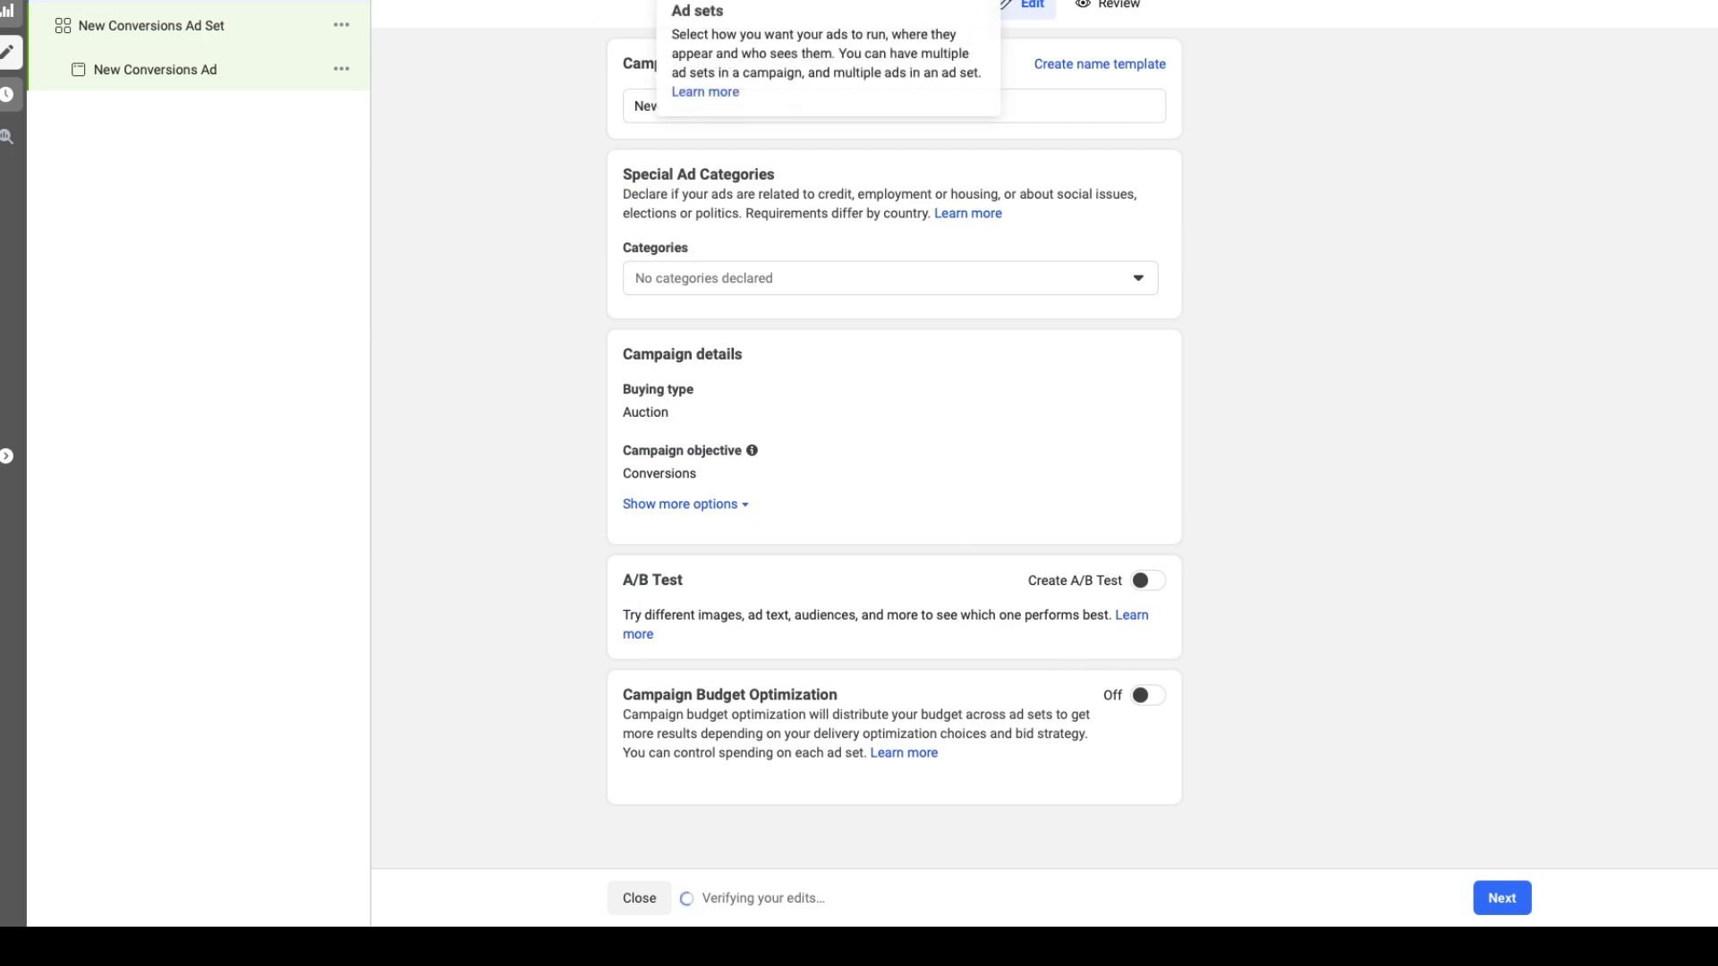
# Open New Conversions Ad Set and scroll down to Detailed Targeting
pyautogui.click(150, 25)
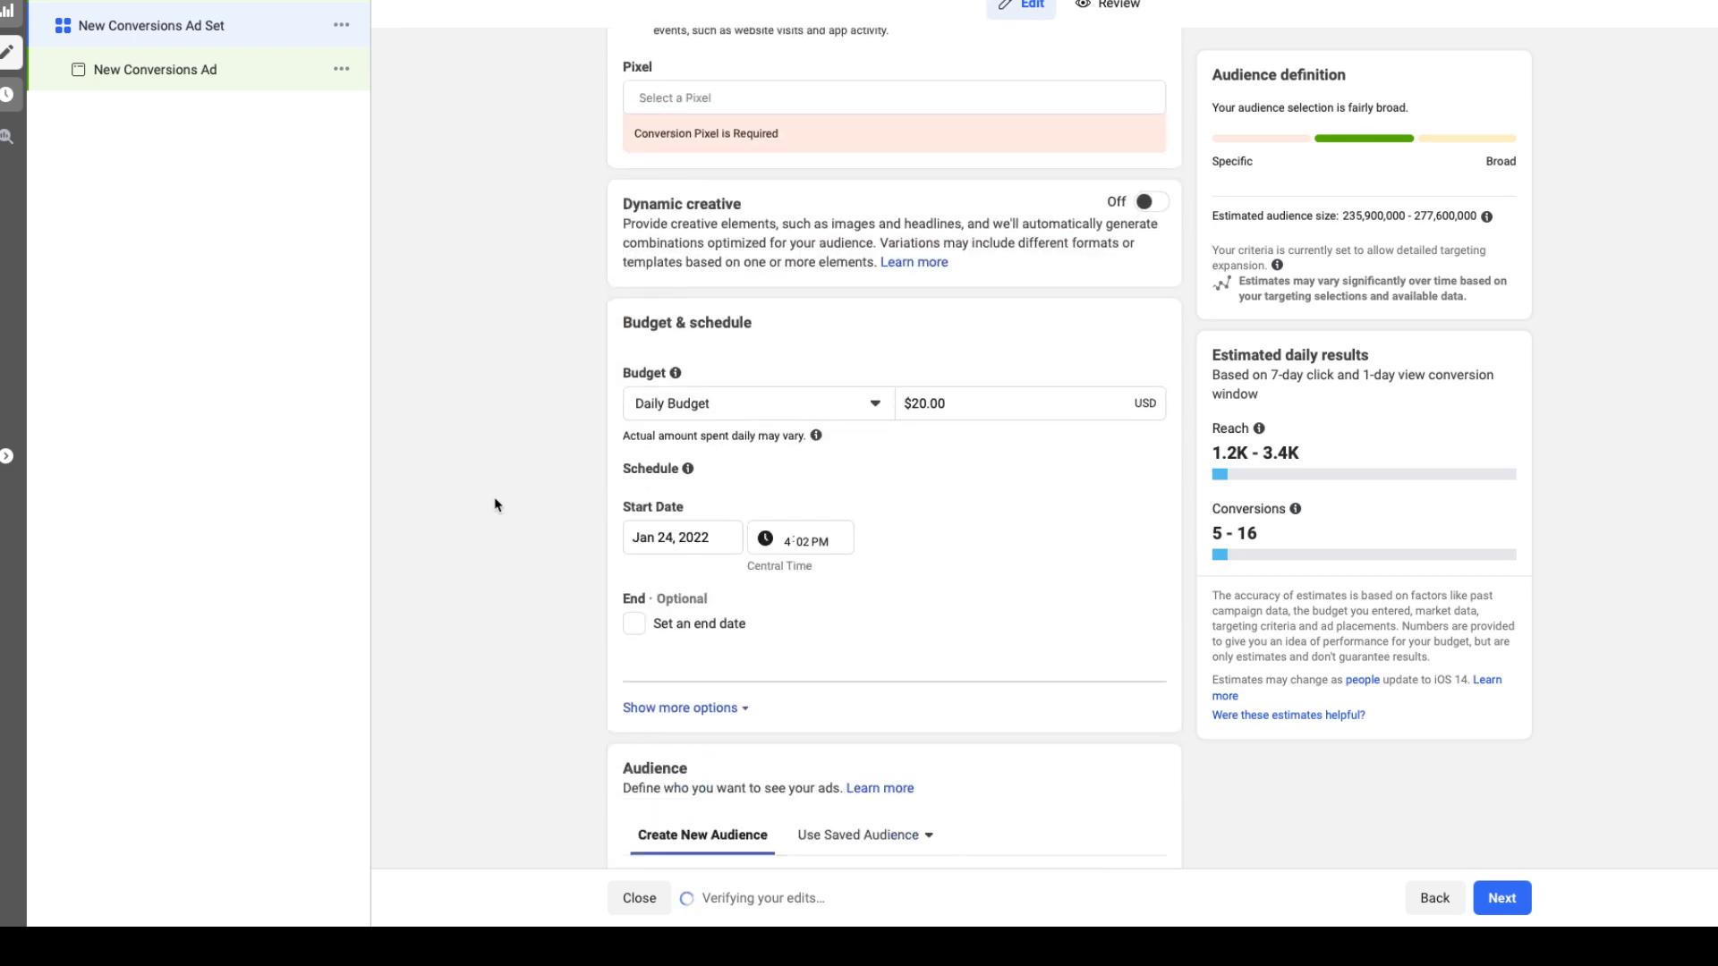
pyautogui.scroll(-3)
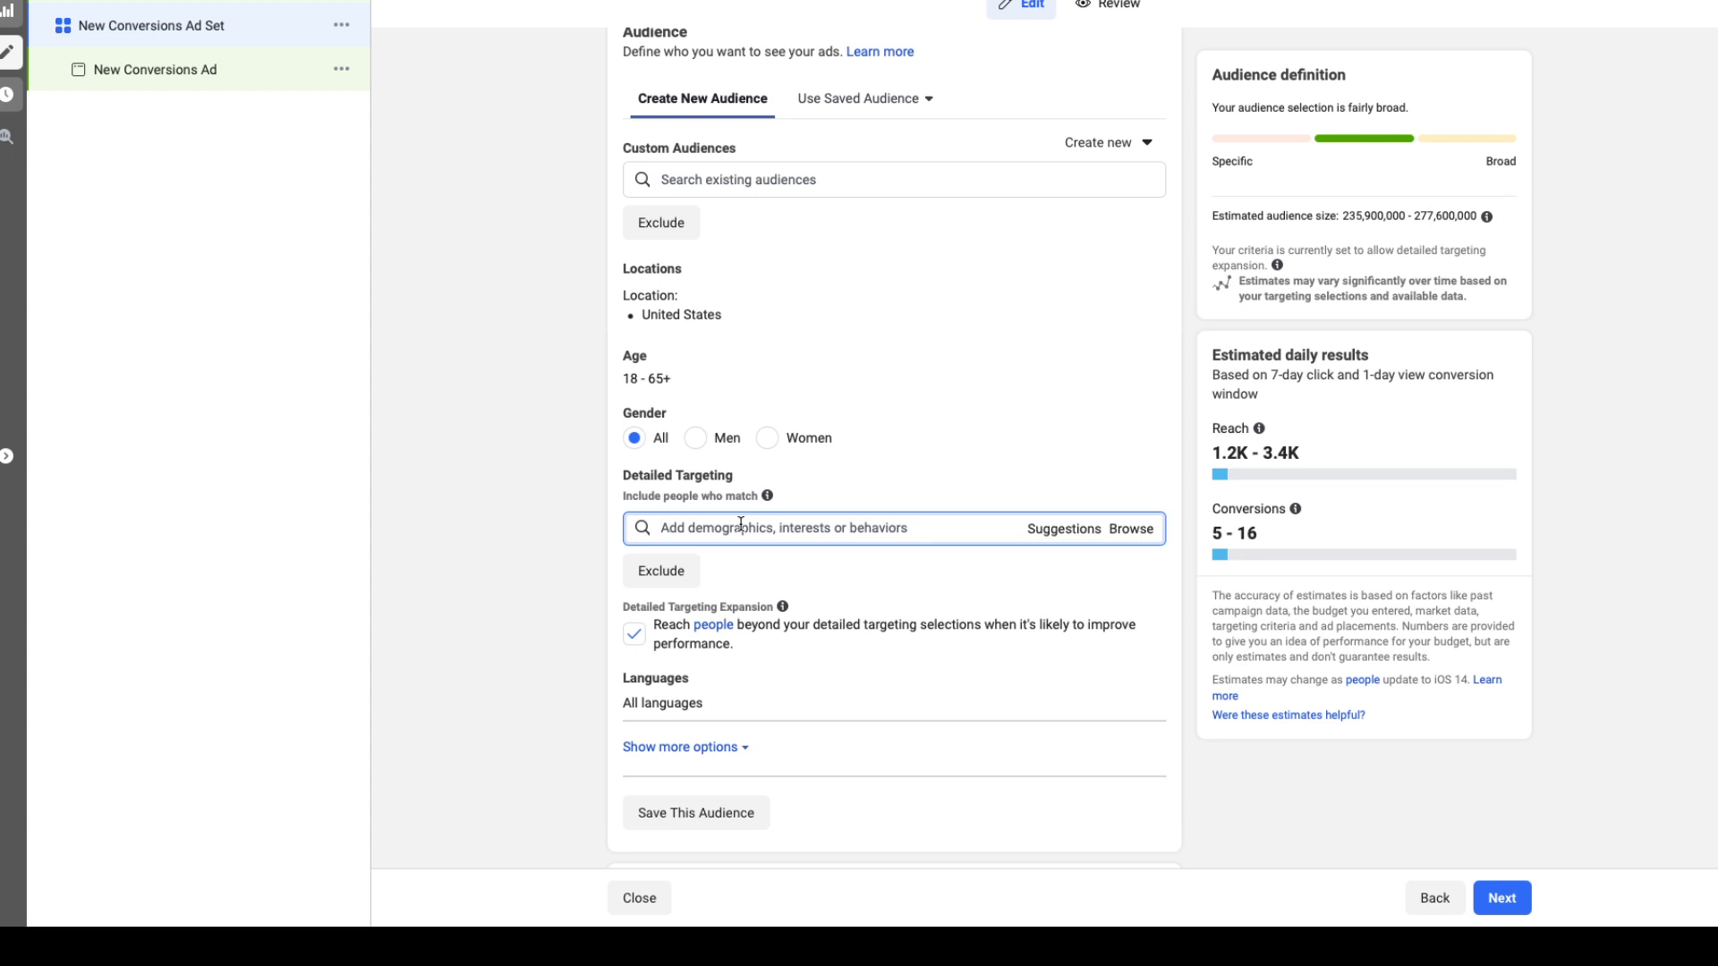
# Add the 'hair extensions' interest and set the audience gender to Women
pyautogui.write('hair')
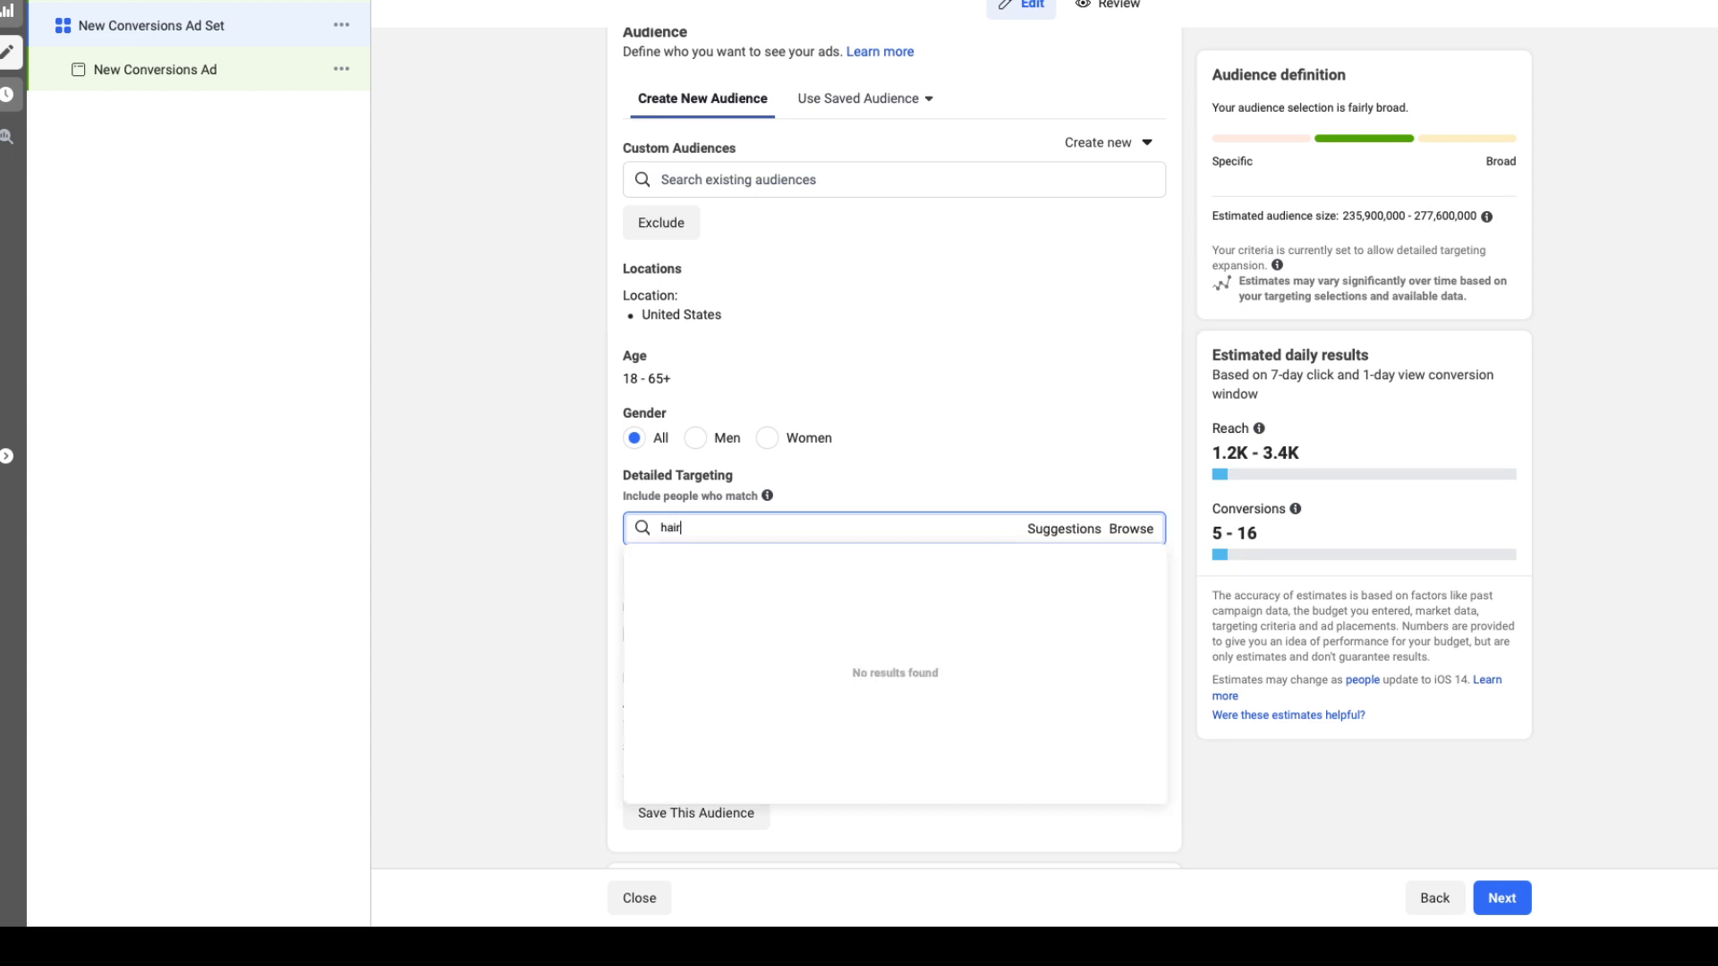
pyautogui.write('ext')
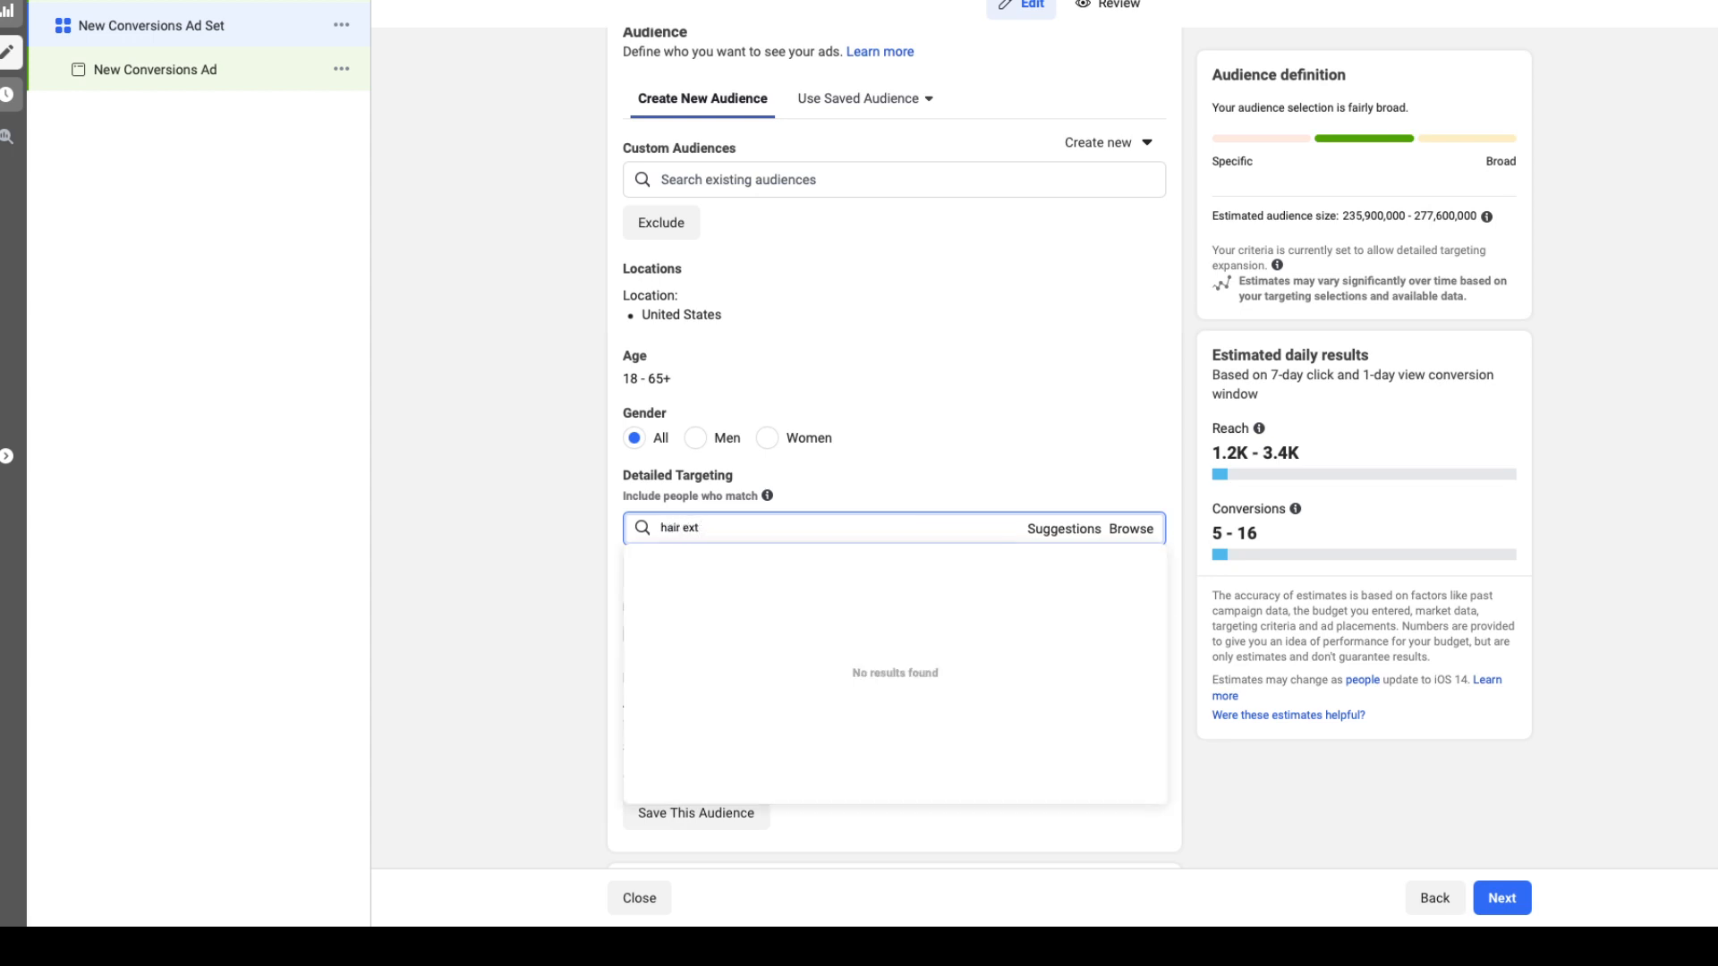
pyautogui.write('ensions')
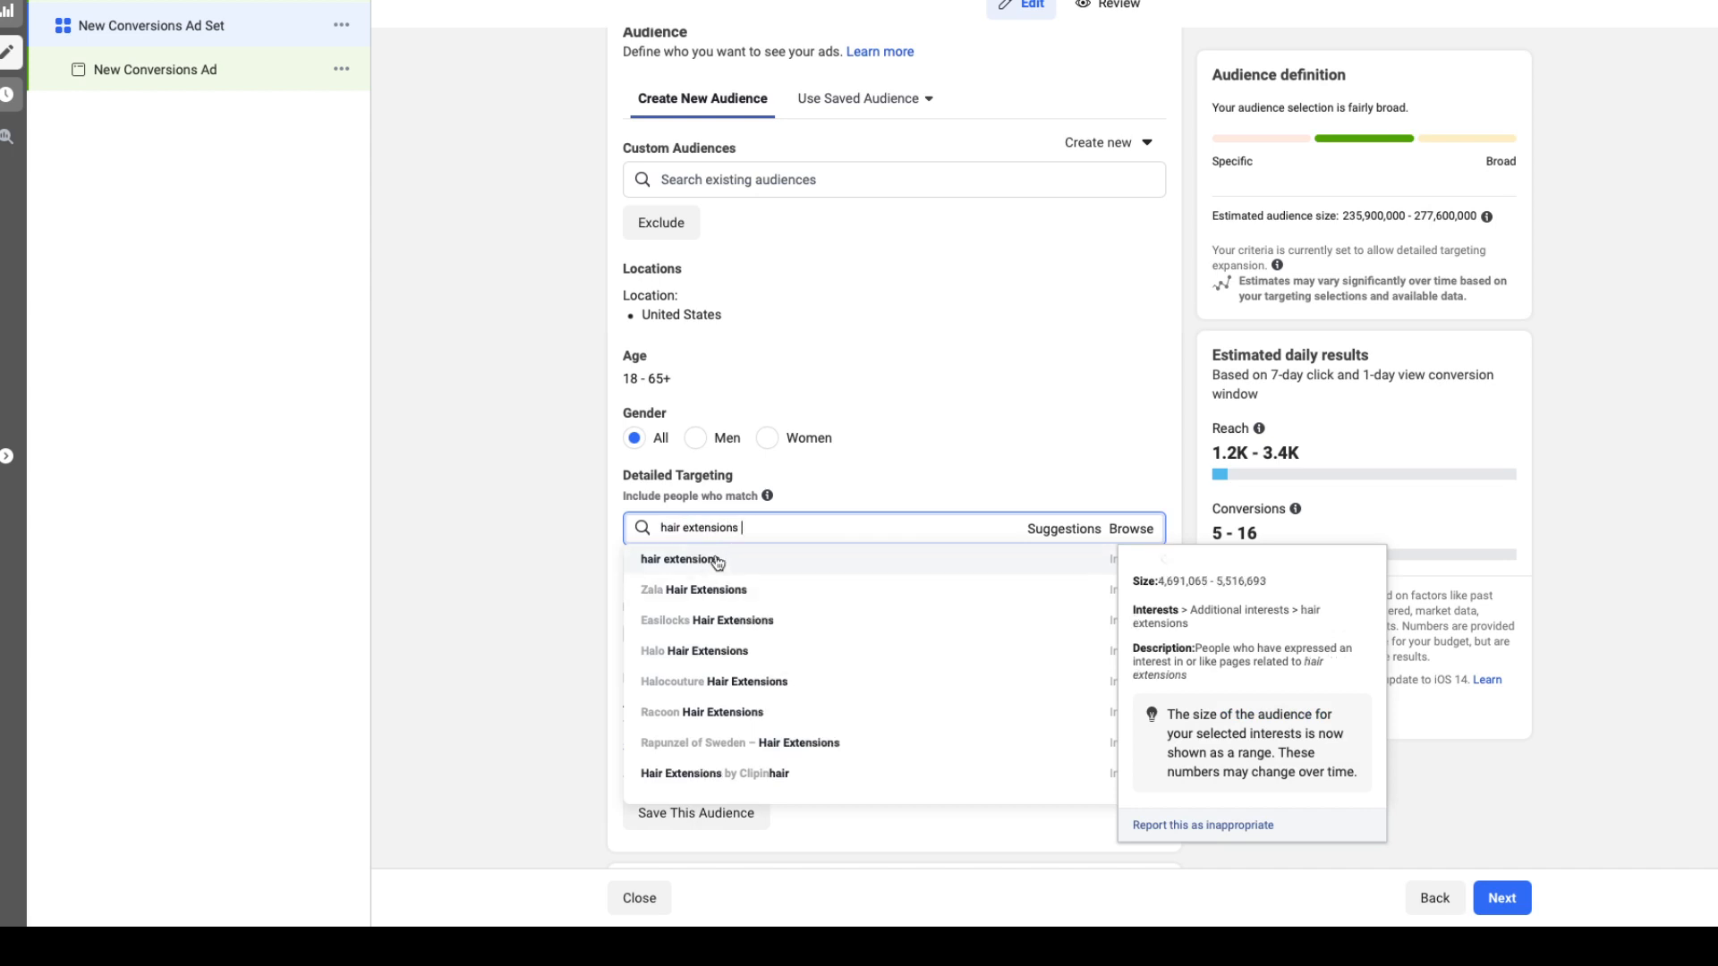
pyautogui.click(685, 559)
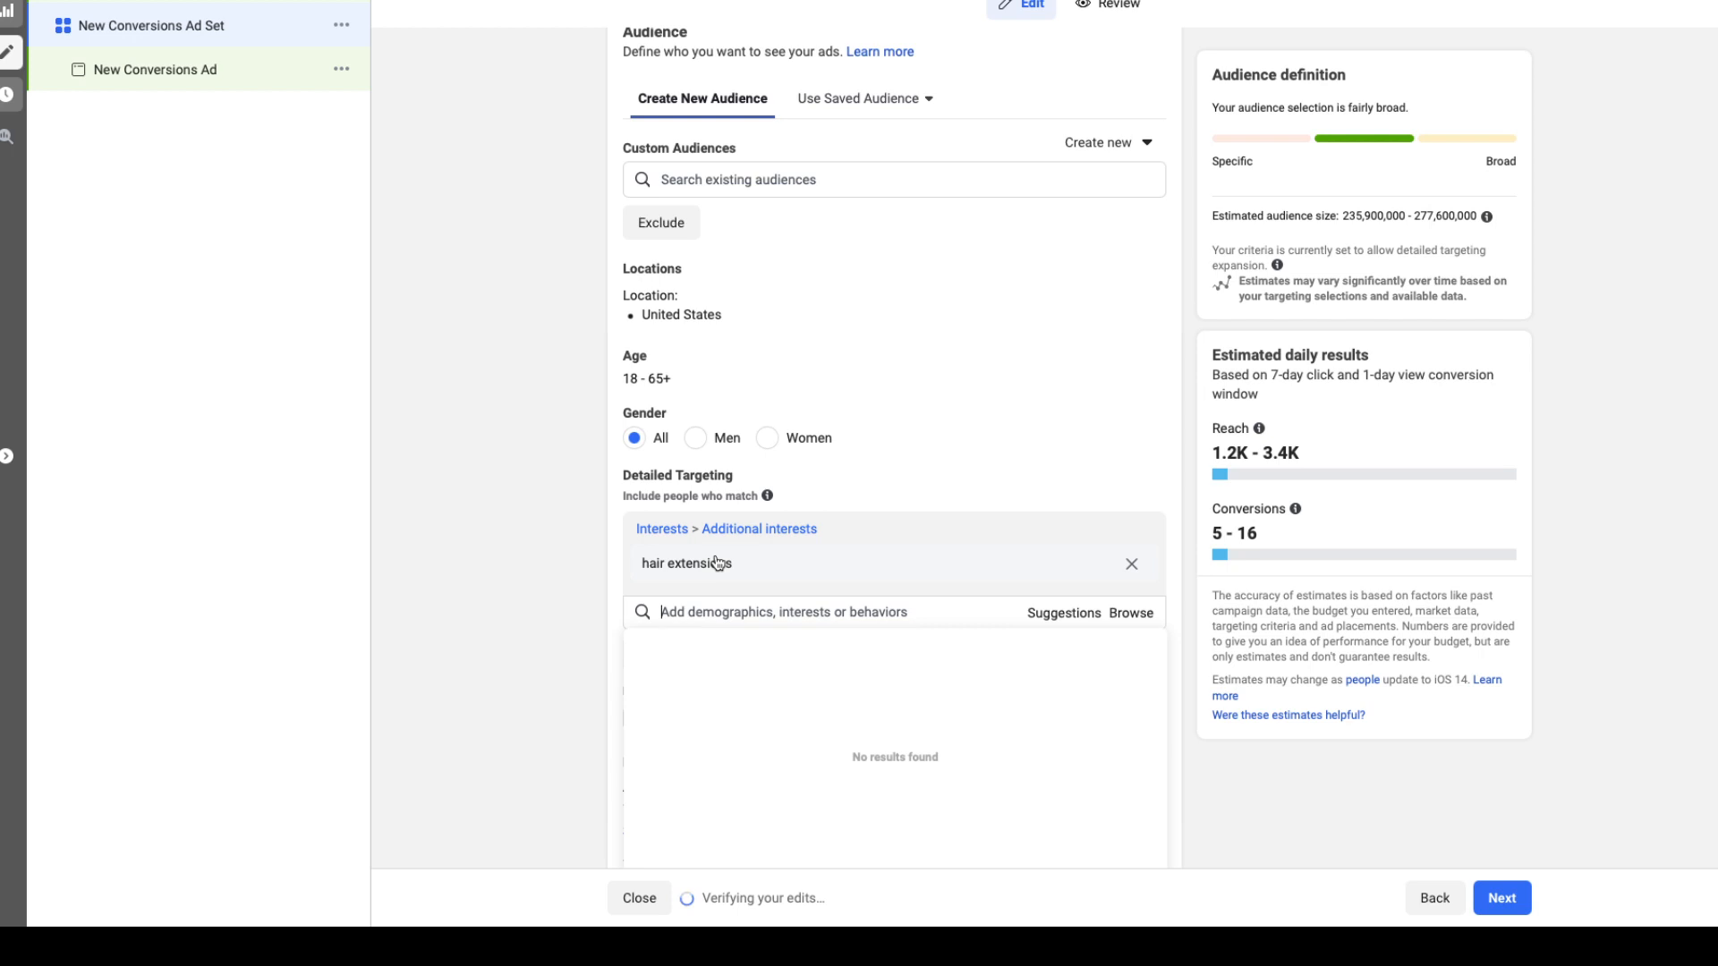
pyautogui.click(767, 437)
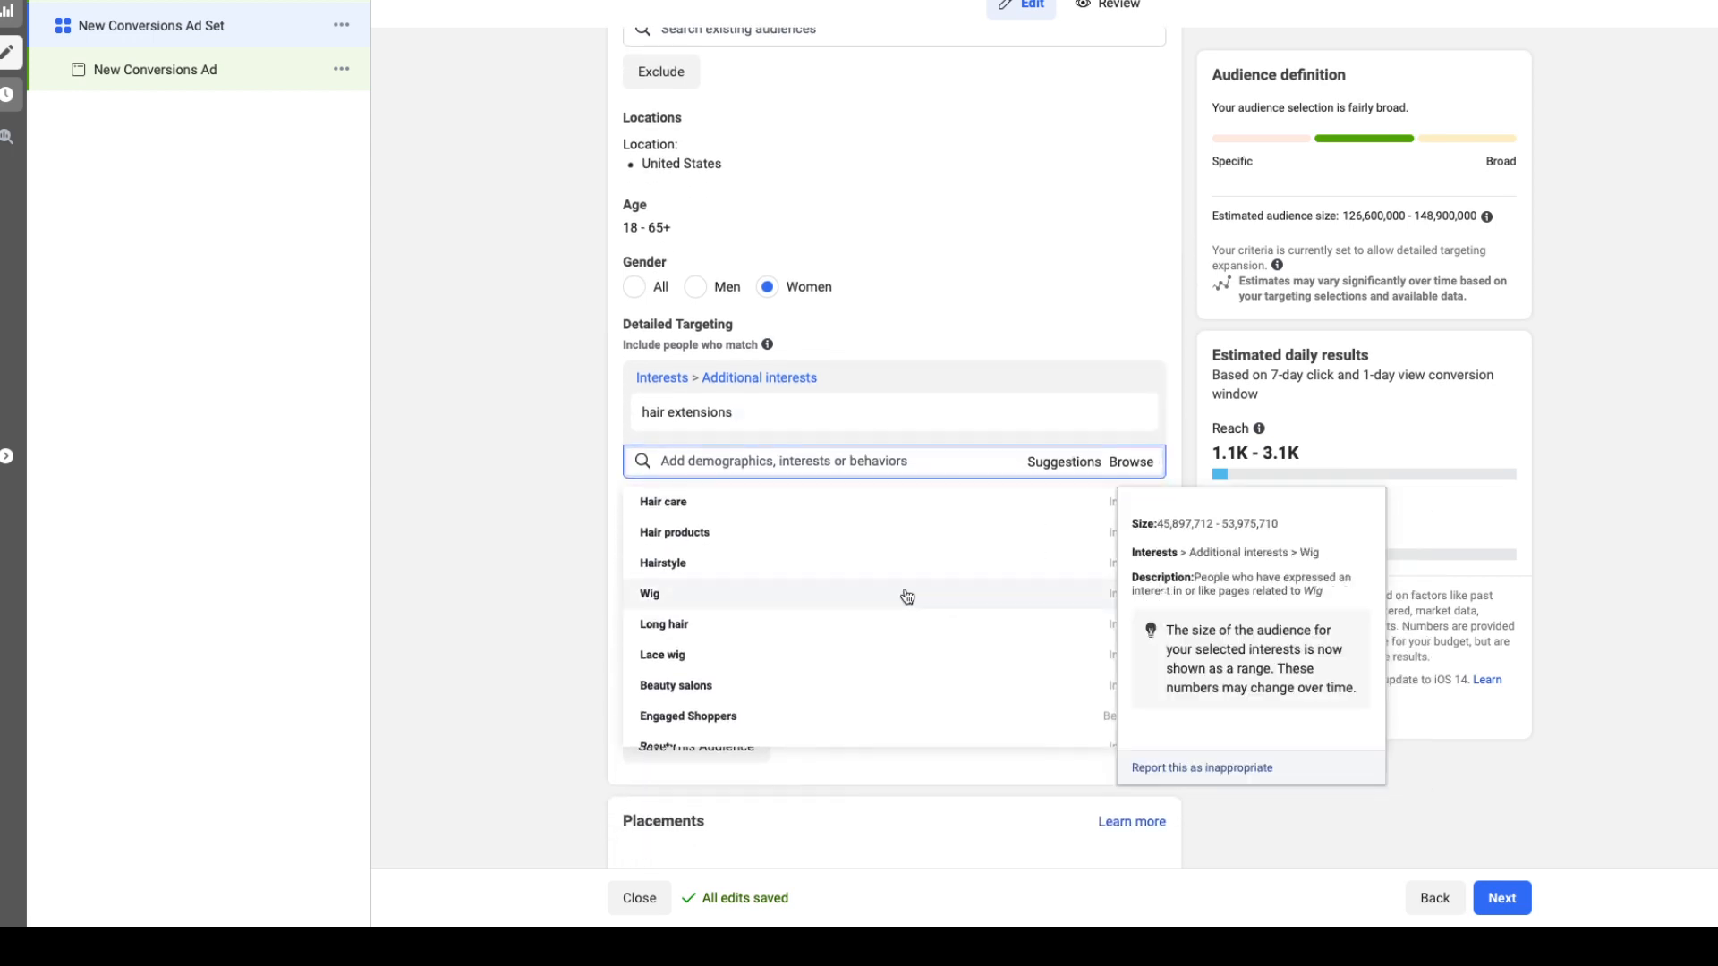
# Add Hair care, Hair coloring and Hair products from the targeting suggestions
pyautogui.scroll(-3)
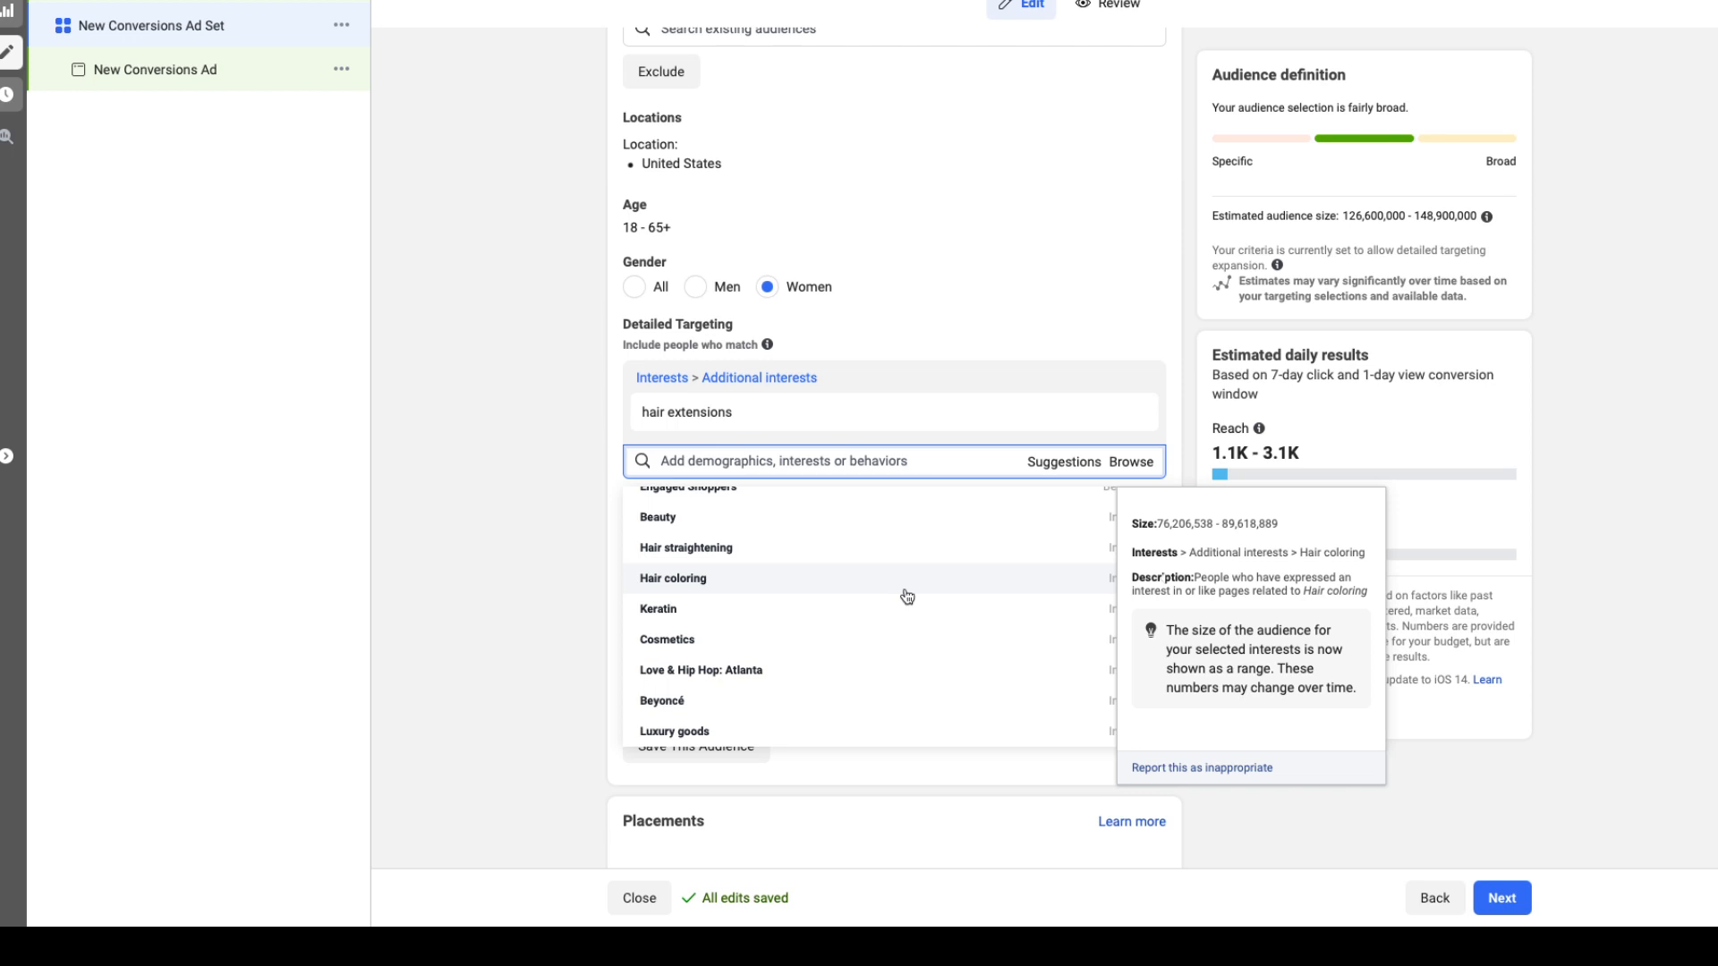
pyautogui.click(673, 579)
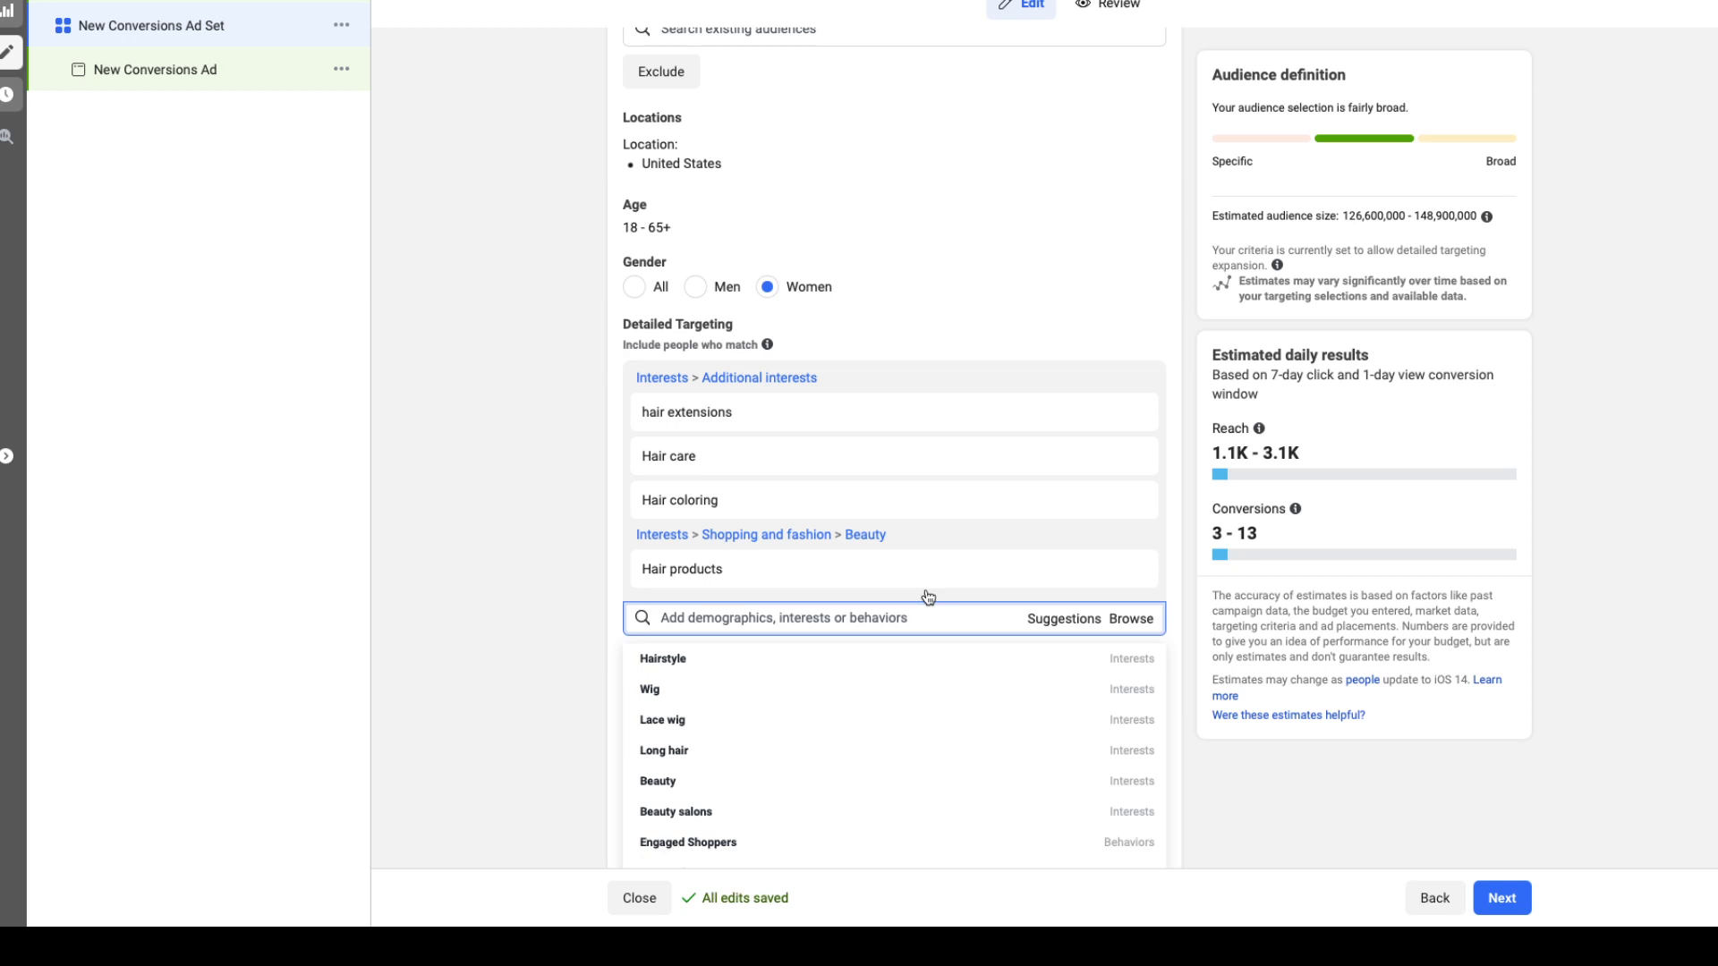
pyautogui.moveTo(740, 455)
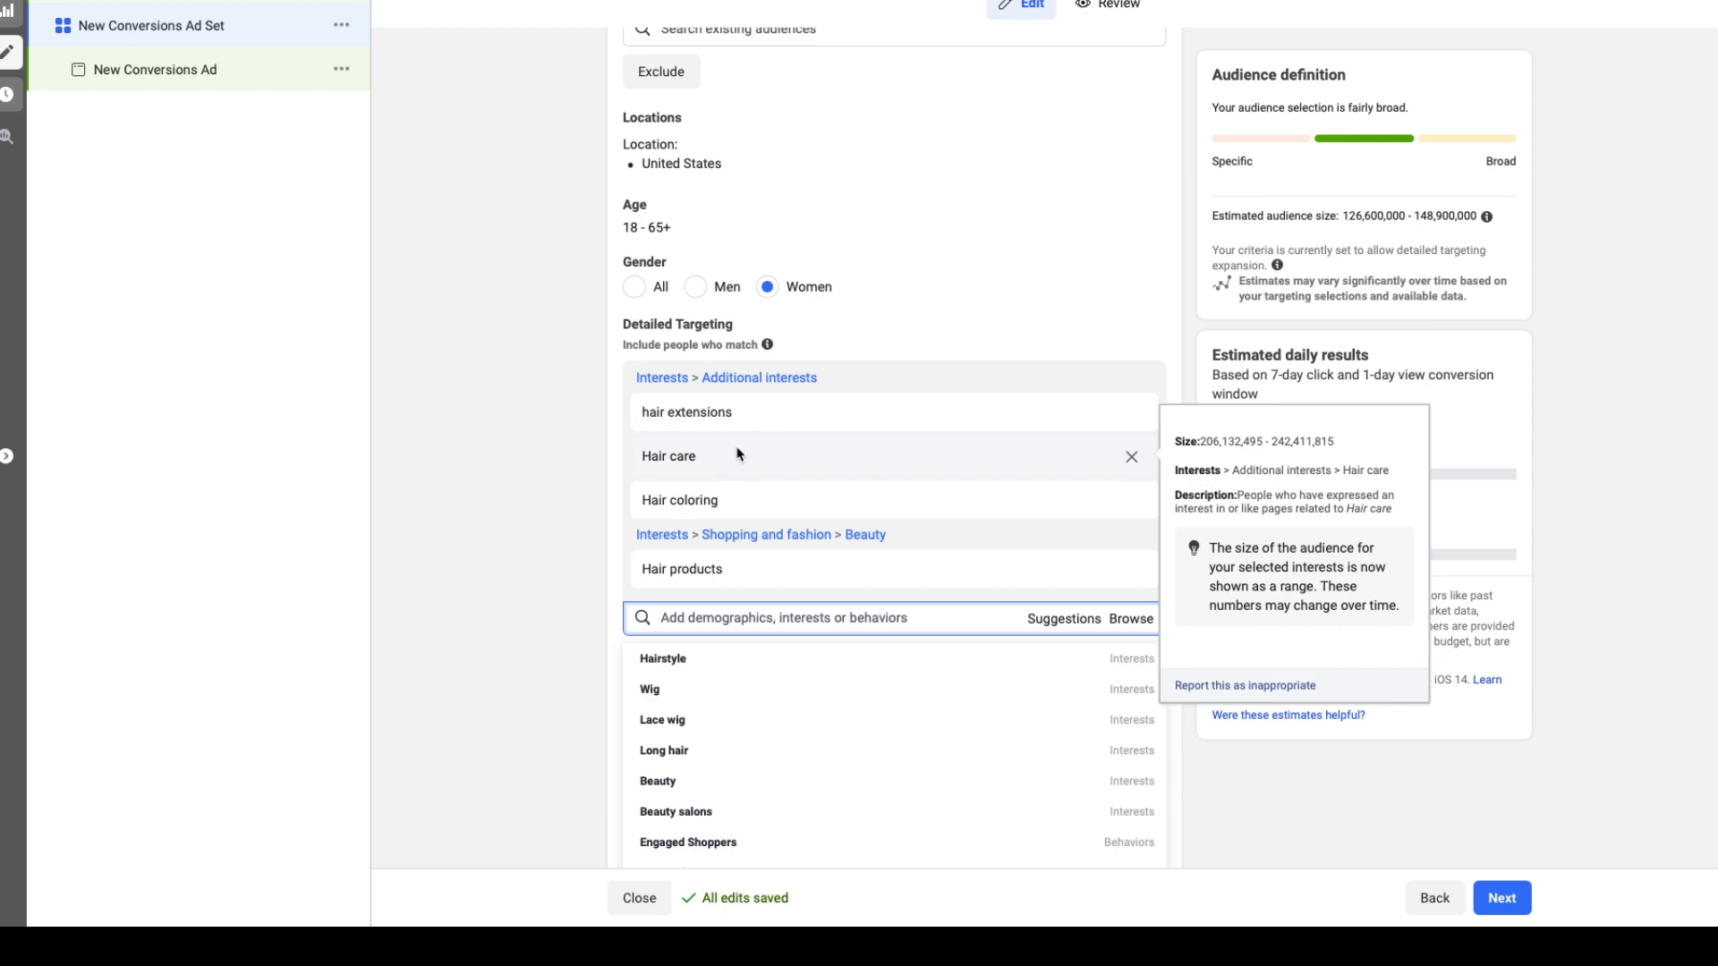
pyautogui.moveTo(687, 411)
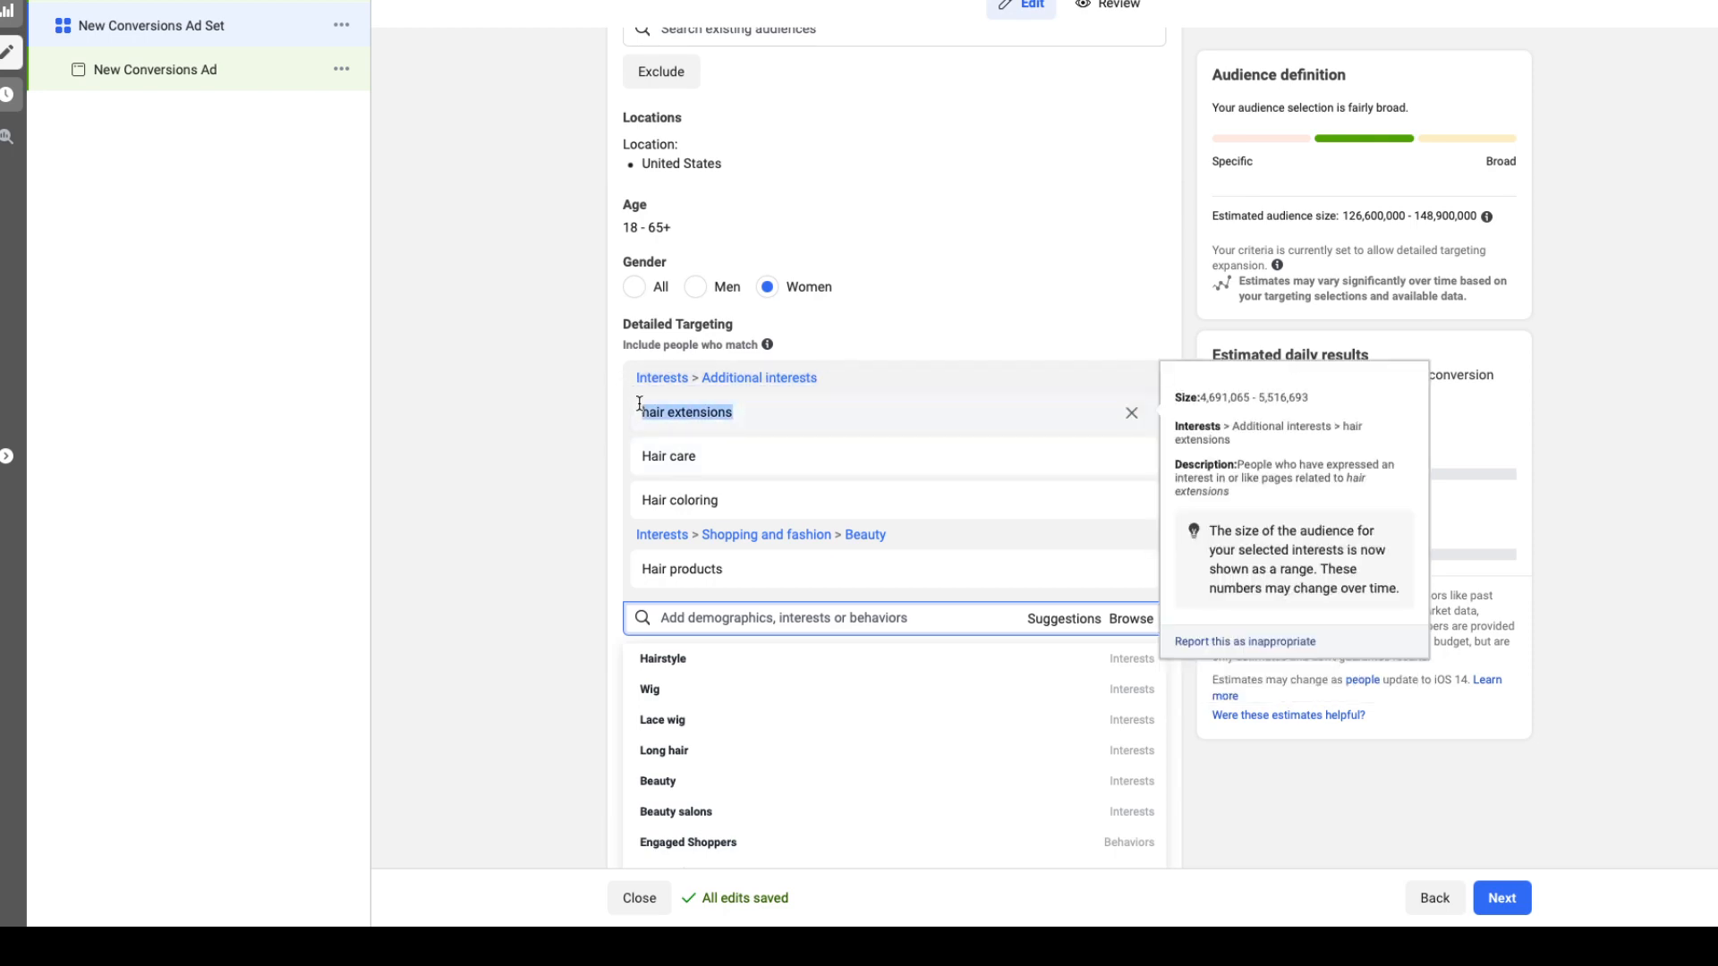
pyautogui.scroll(3)
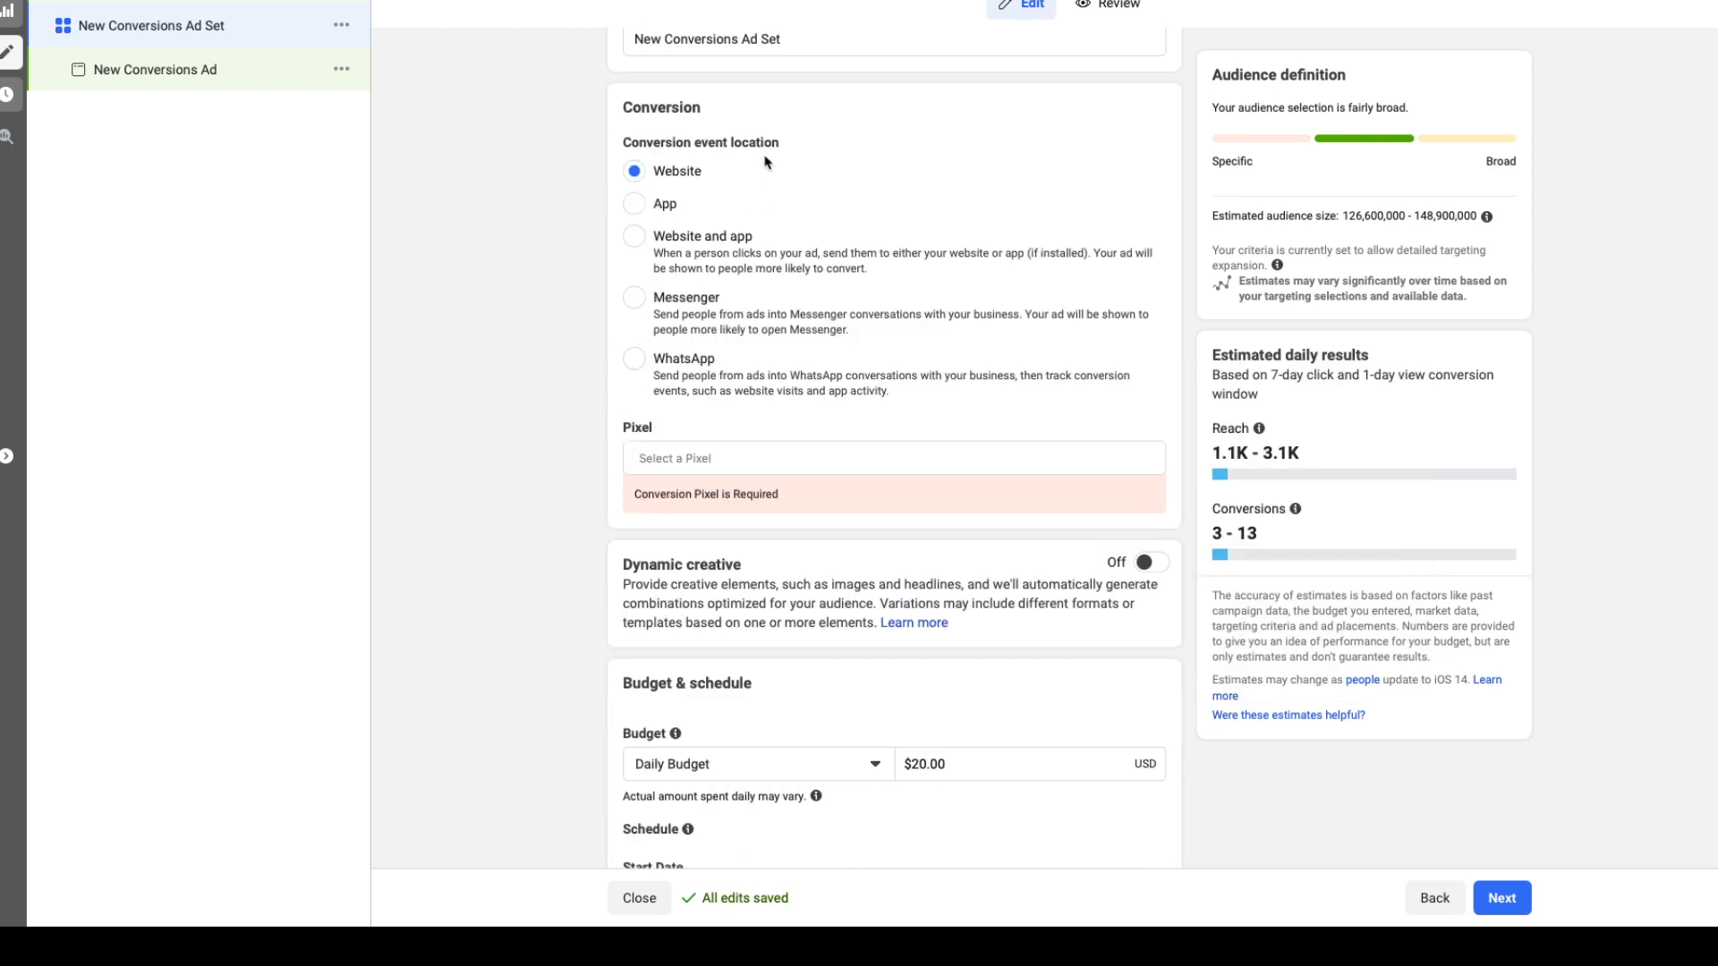
# Name the ad set 'hair extensions' and remove the Hair care interest
pyautogui.scroll(3)
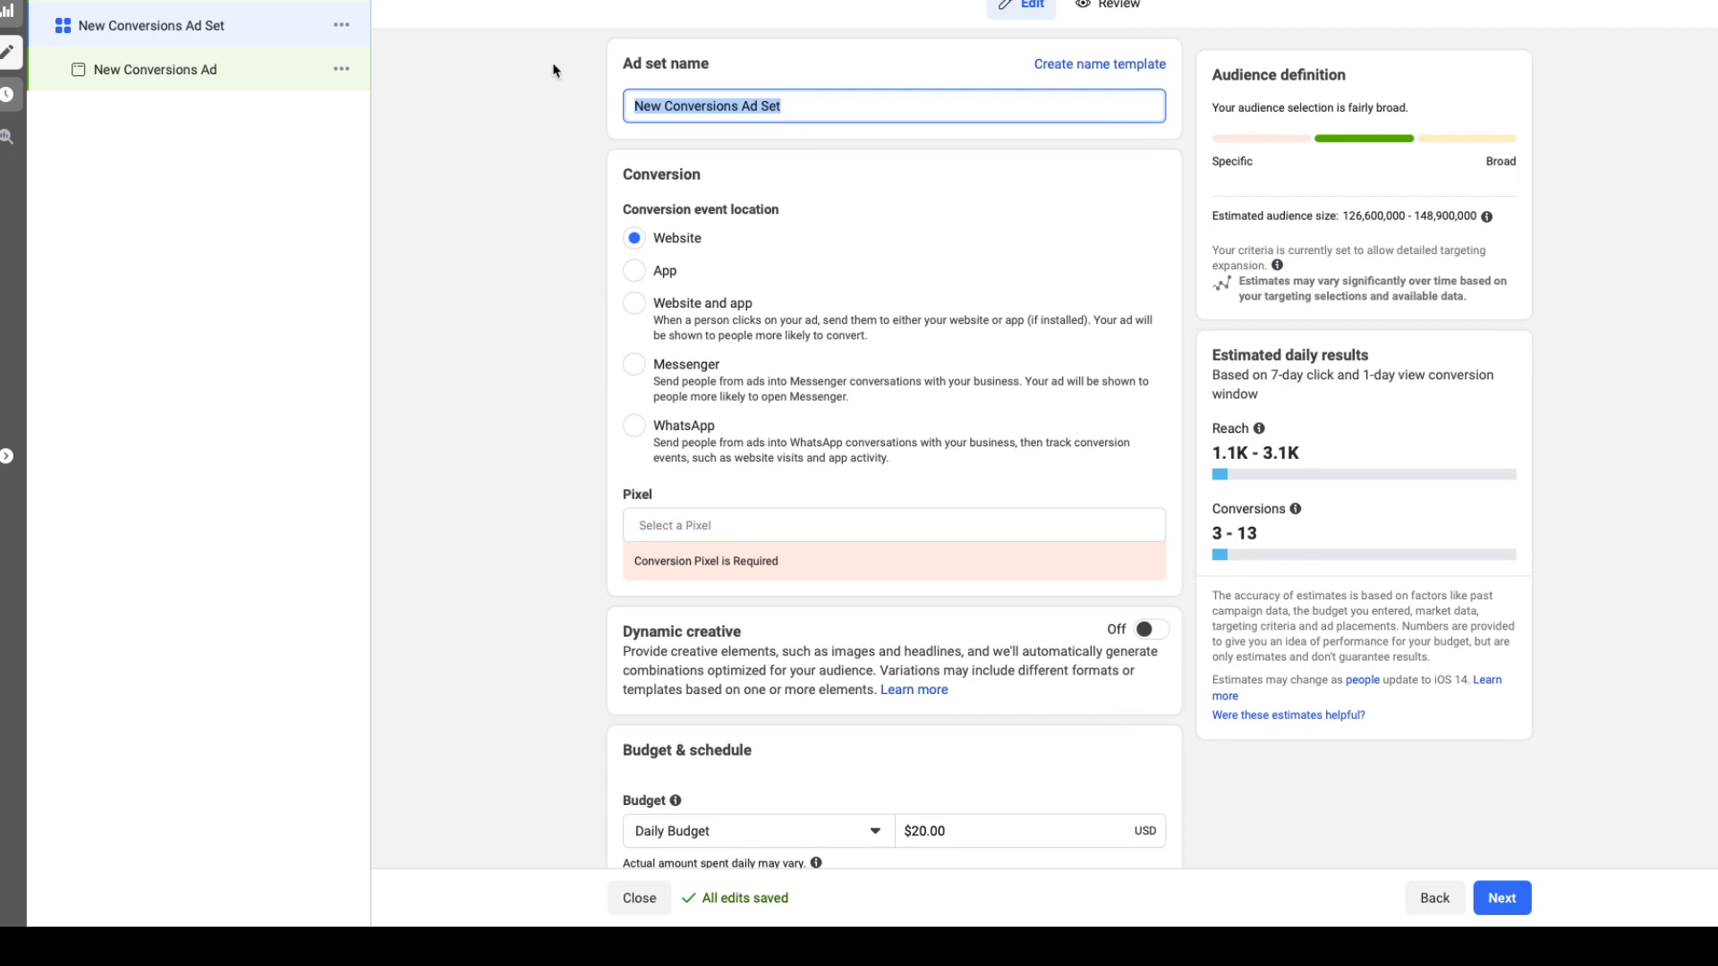
pyautogui.write('hair extensions')
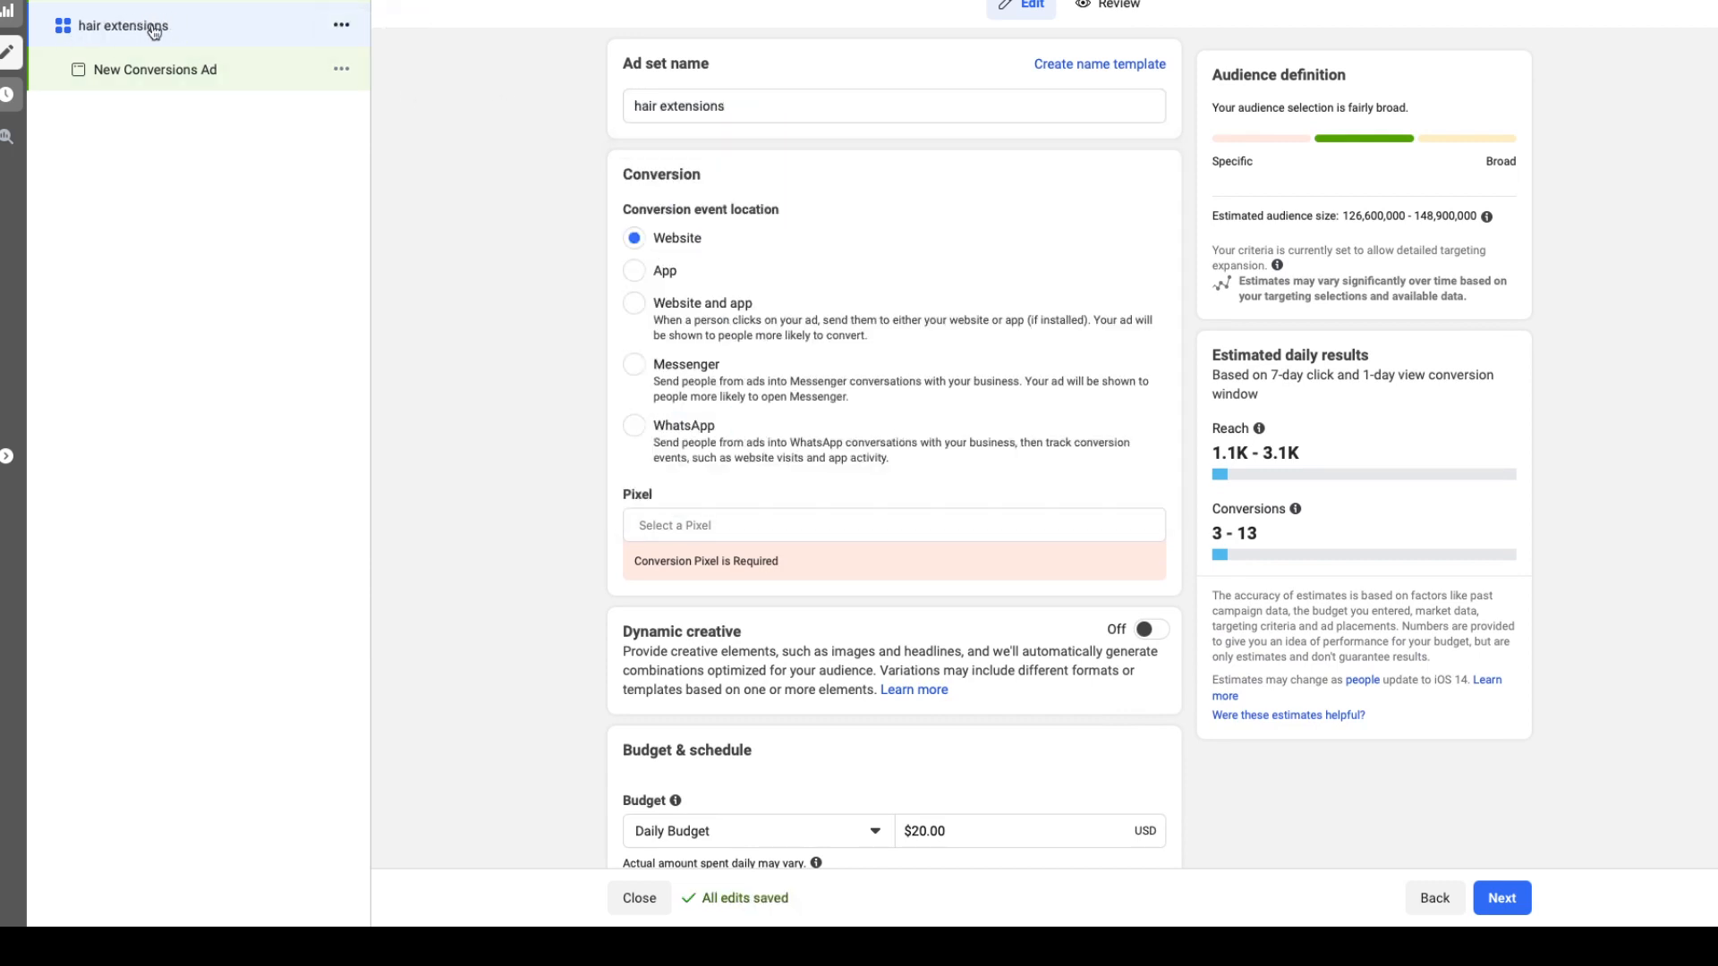
pyautogui.scroll(-3)
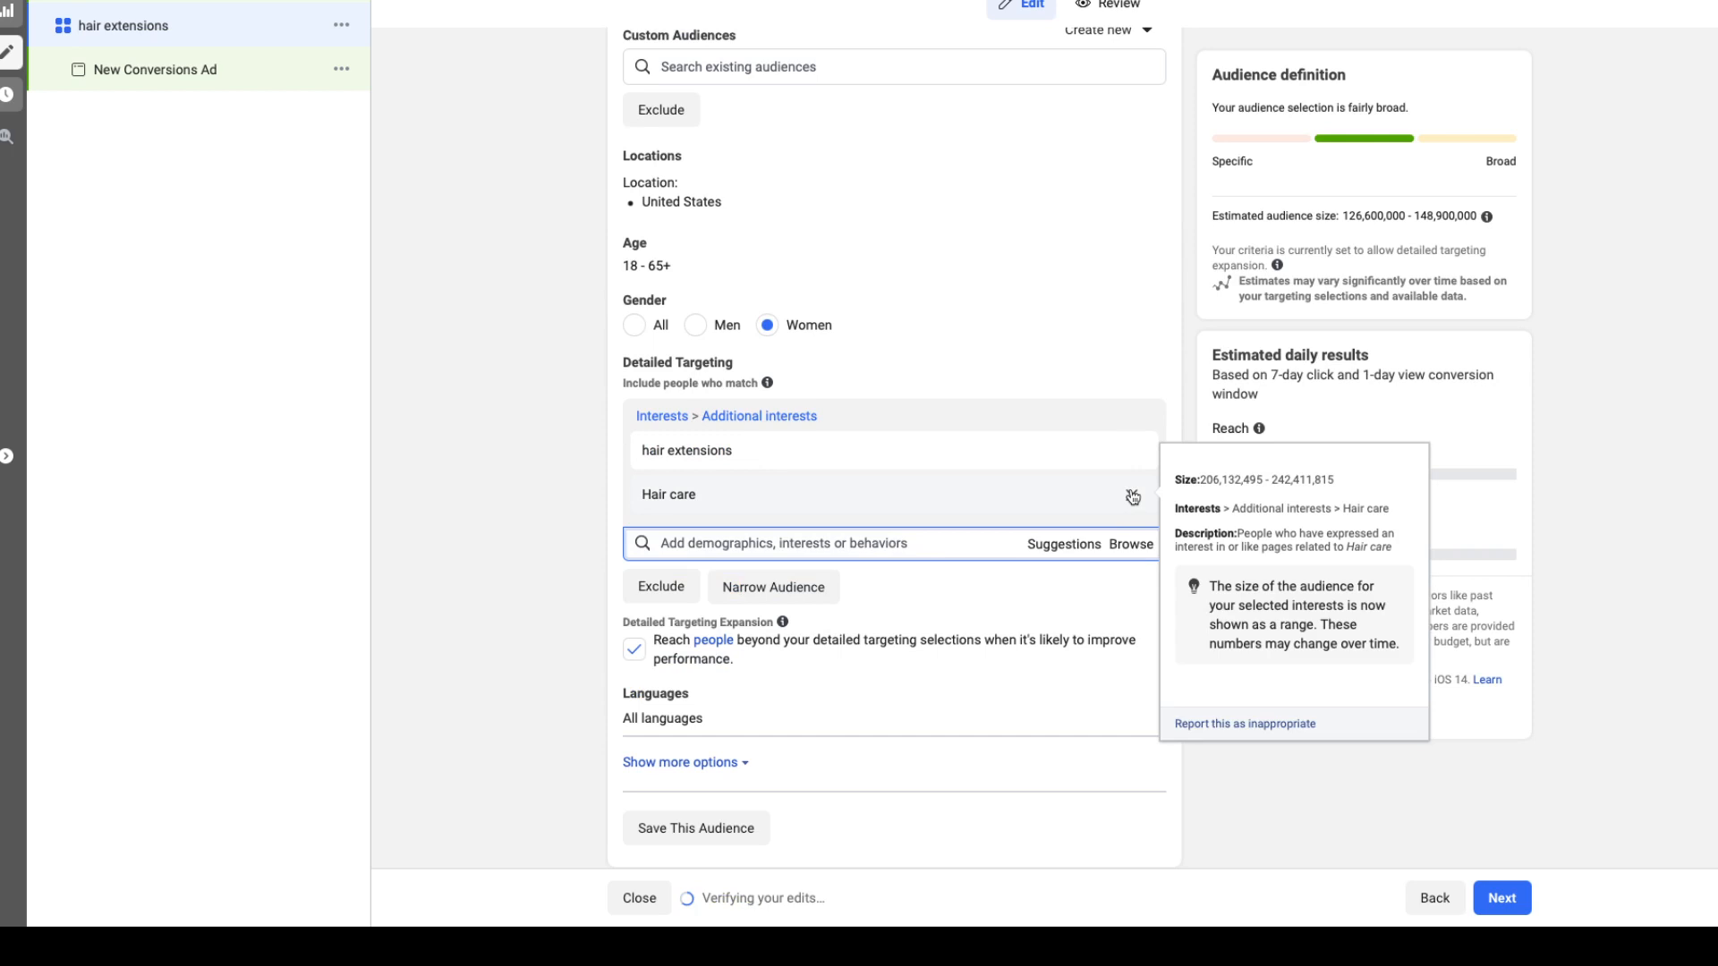
pyautogui.click(340, 24)
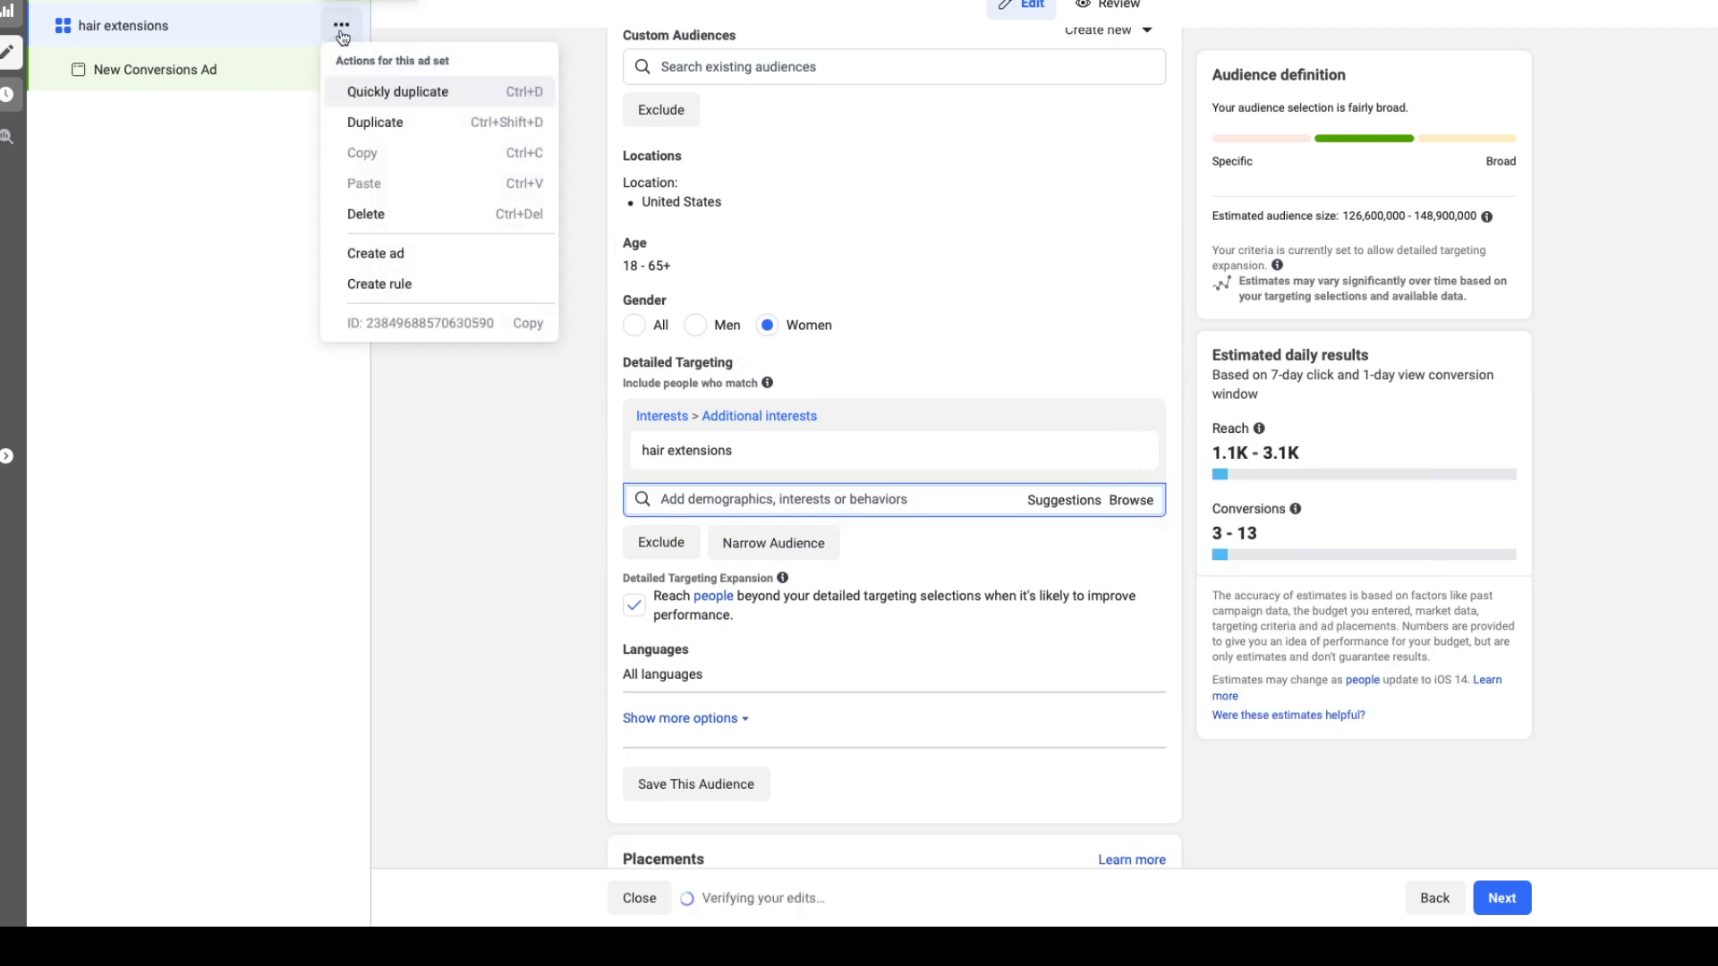
# Duplicate the 'hair extensions' ad set into the original campaign
pyautogui.click(375, 122)
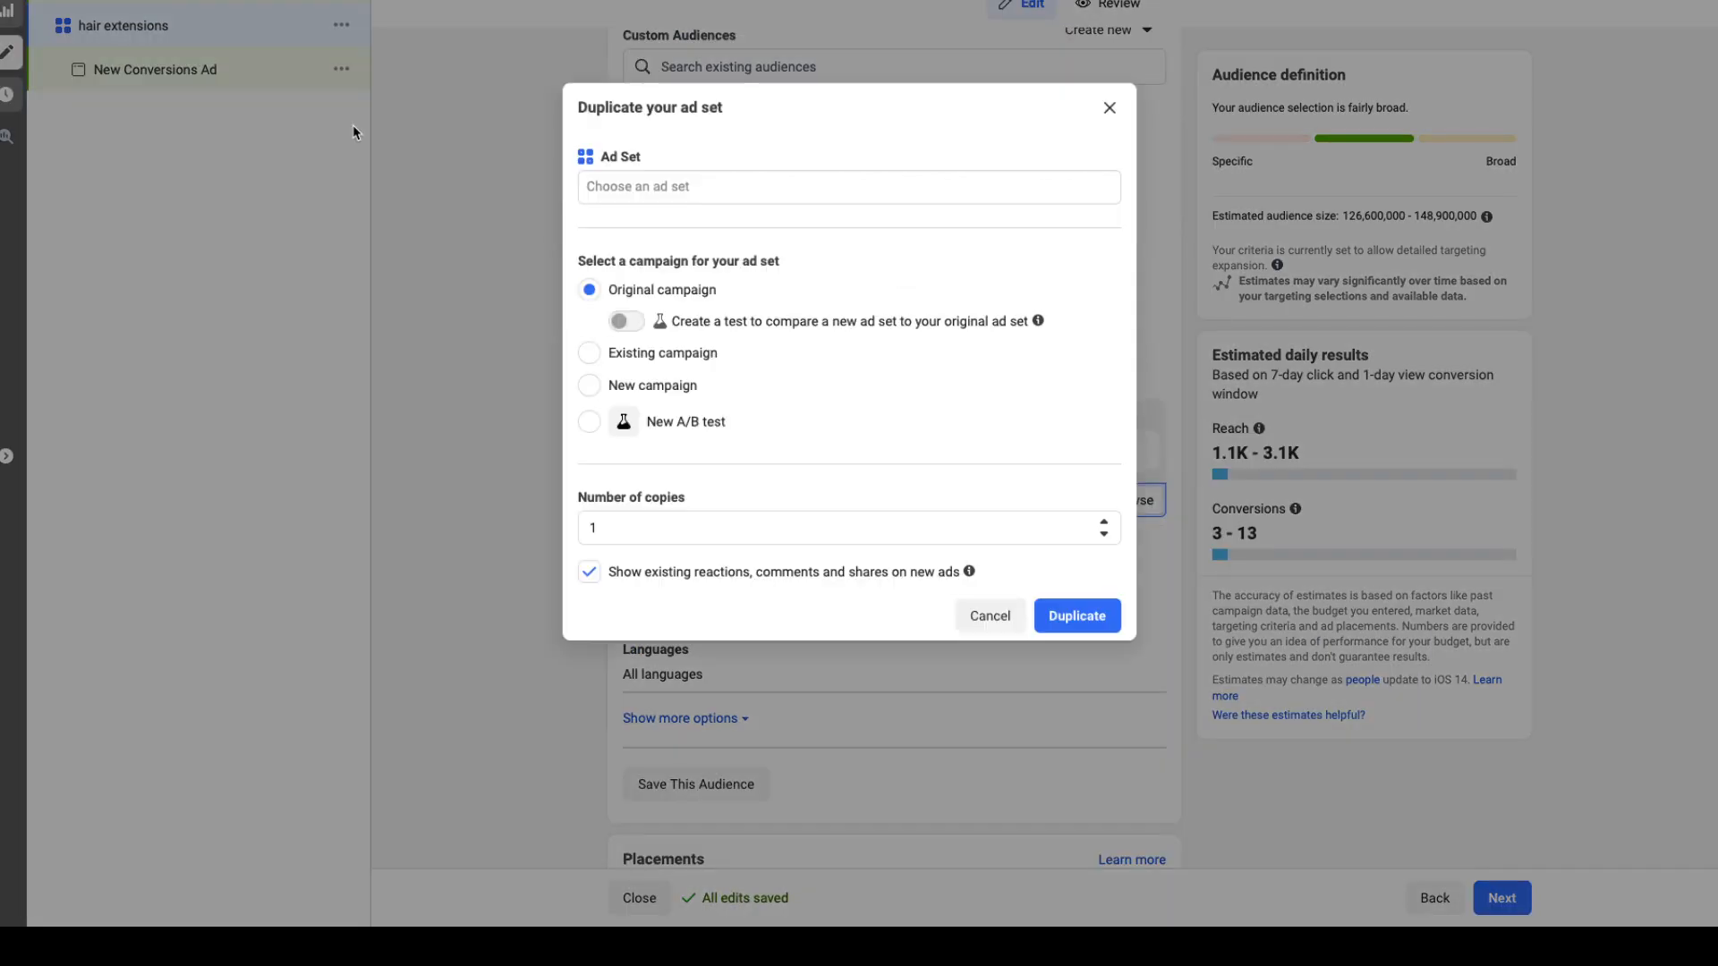
pyautogui.click(848, 186)
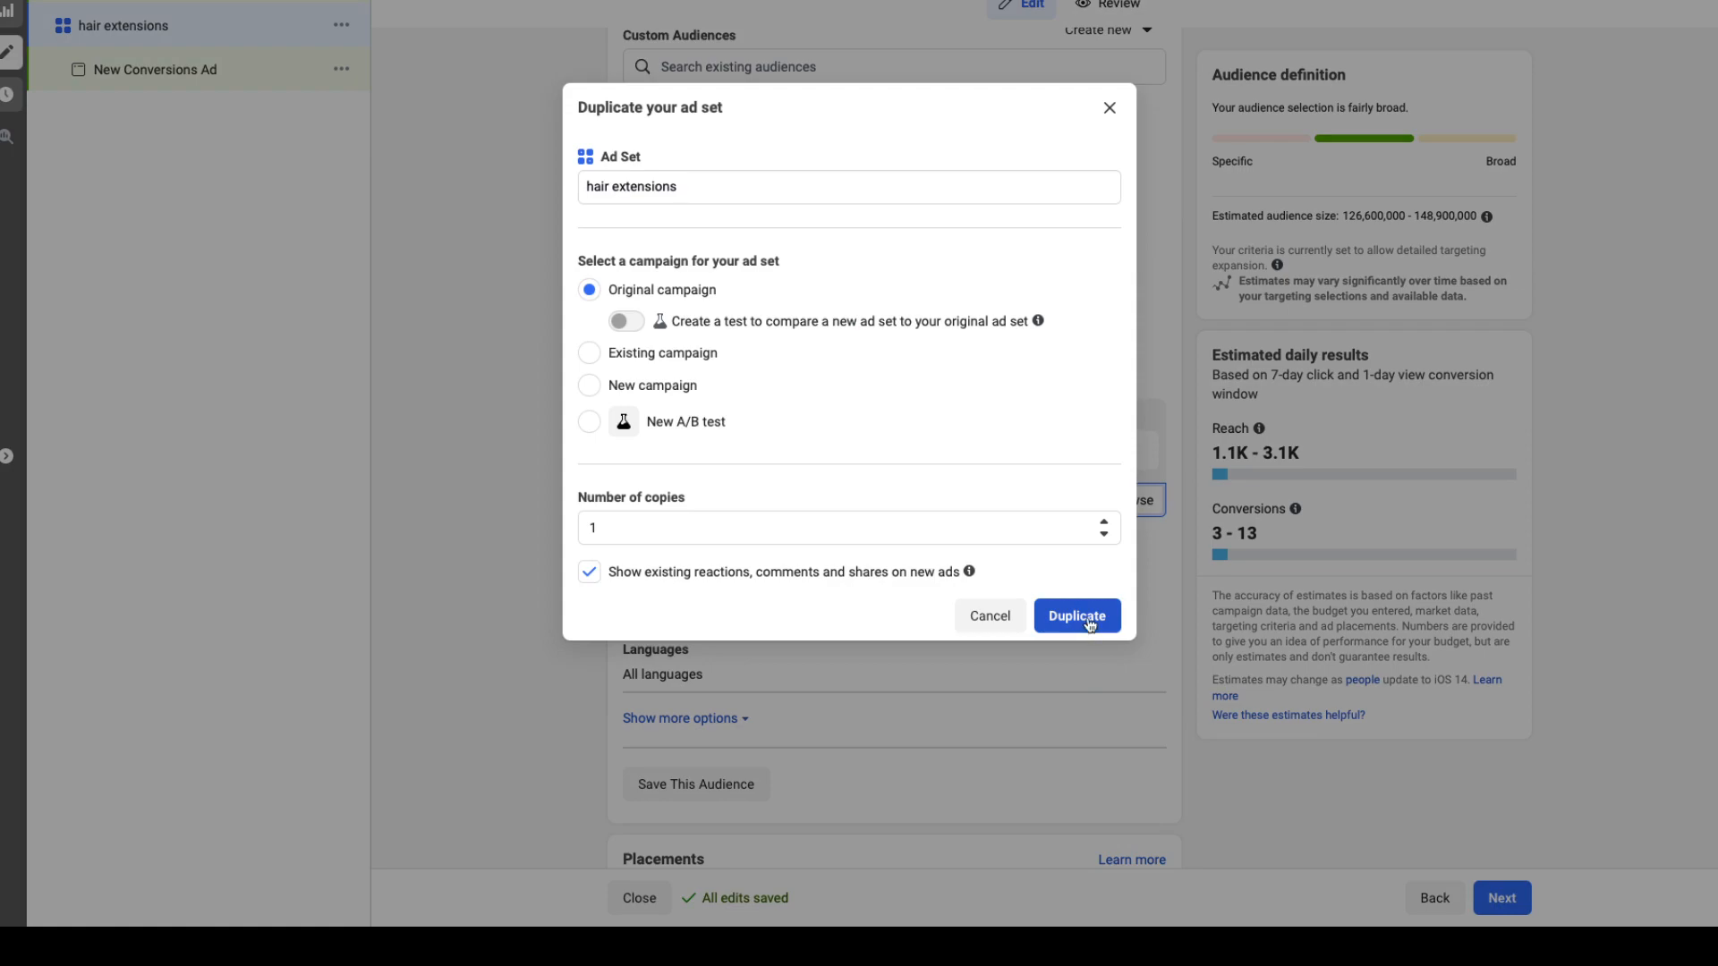
pyautogui.click(1076, 615)
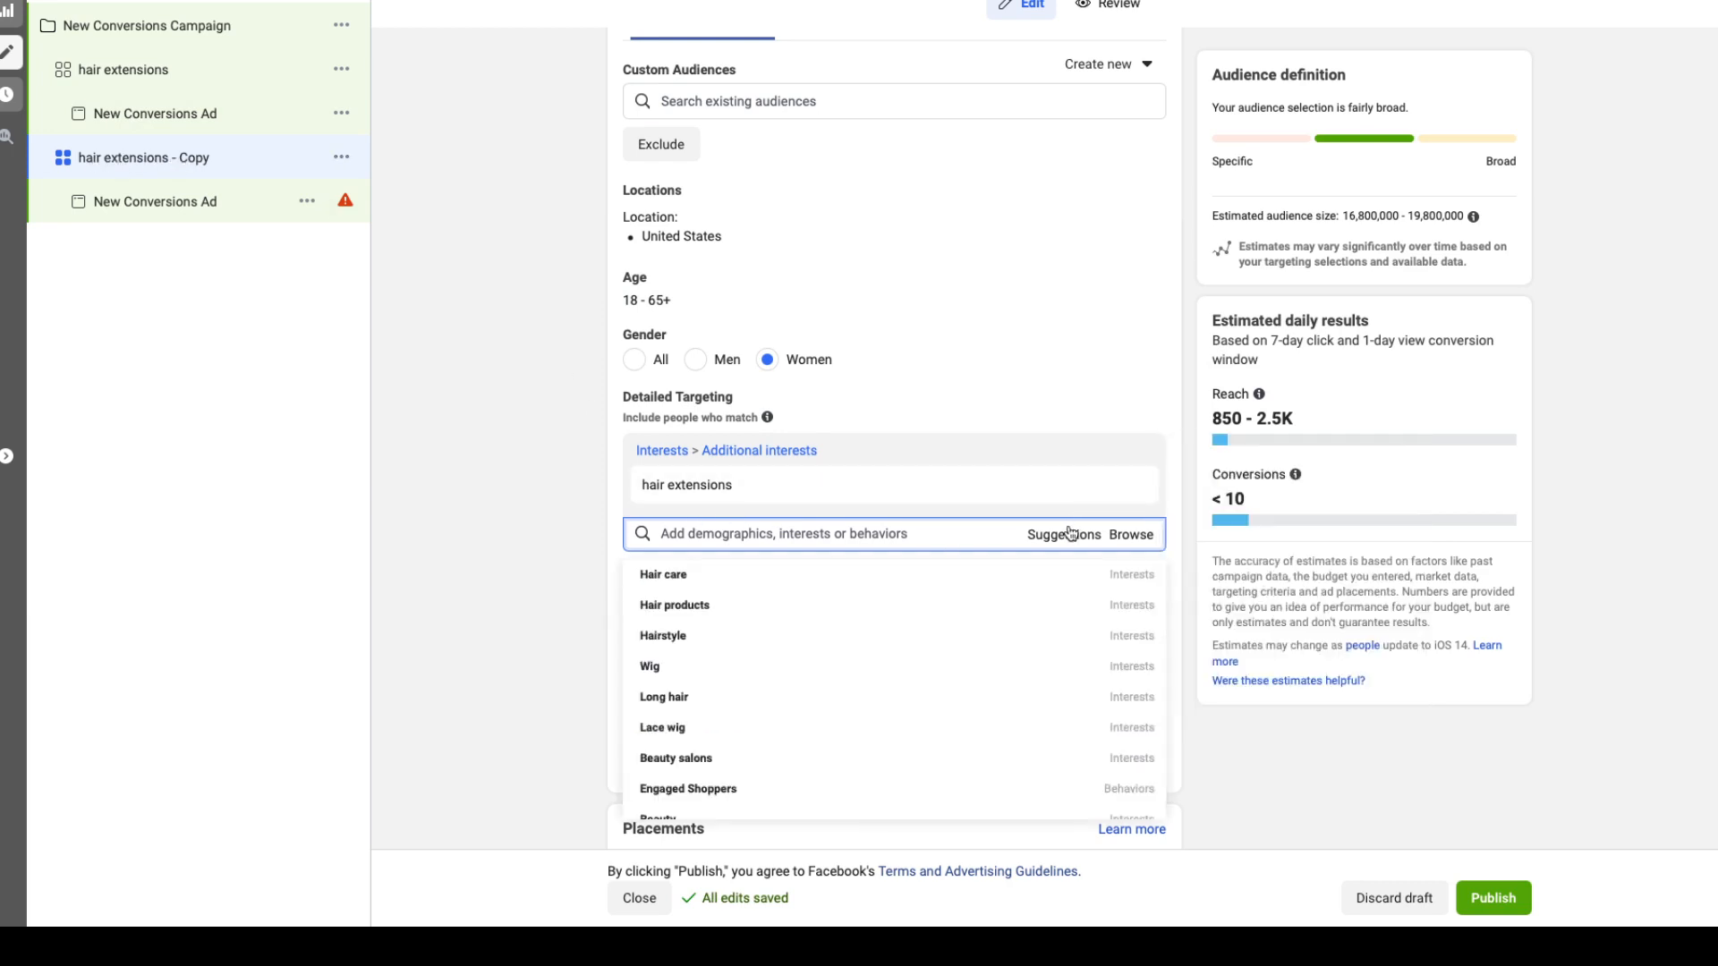
pyautogui.moveTo(663, 575)
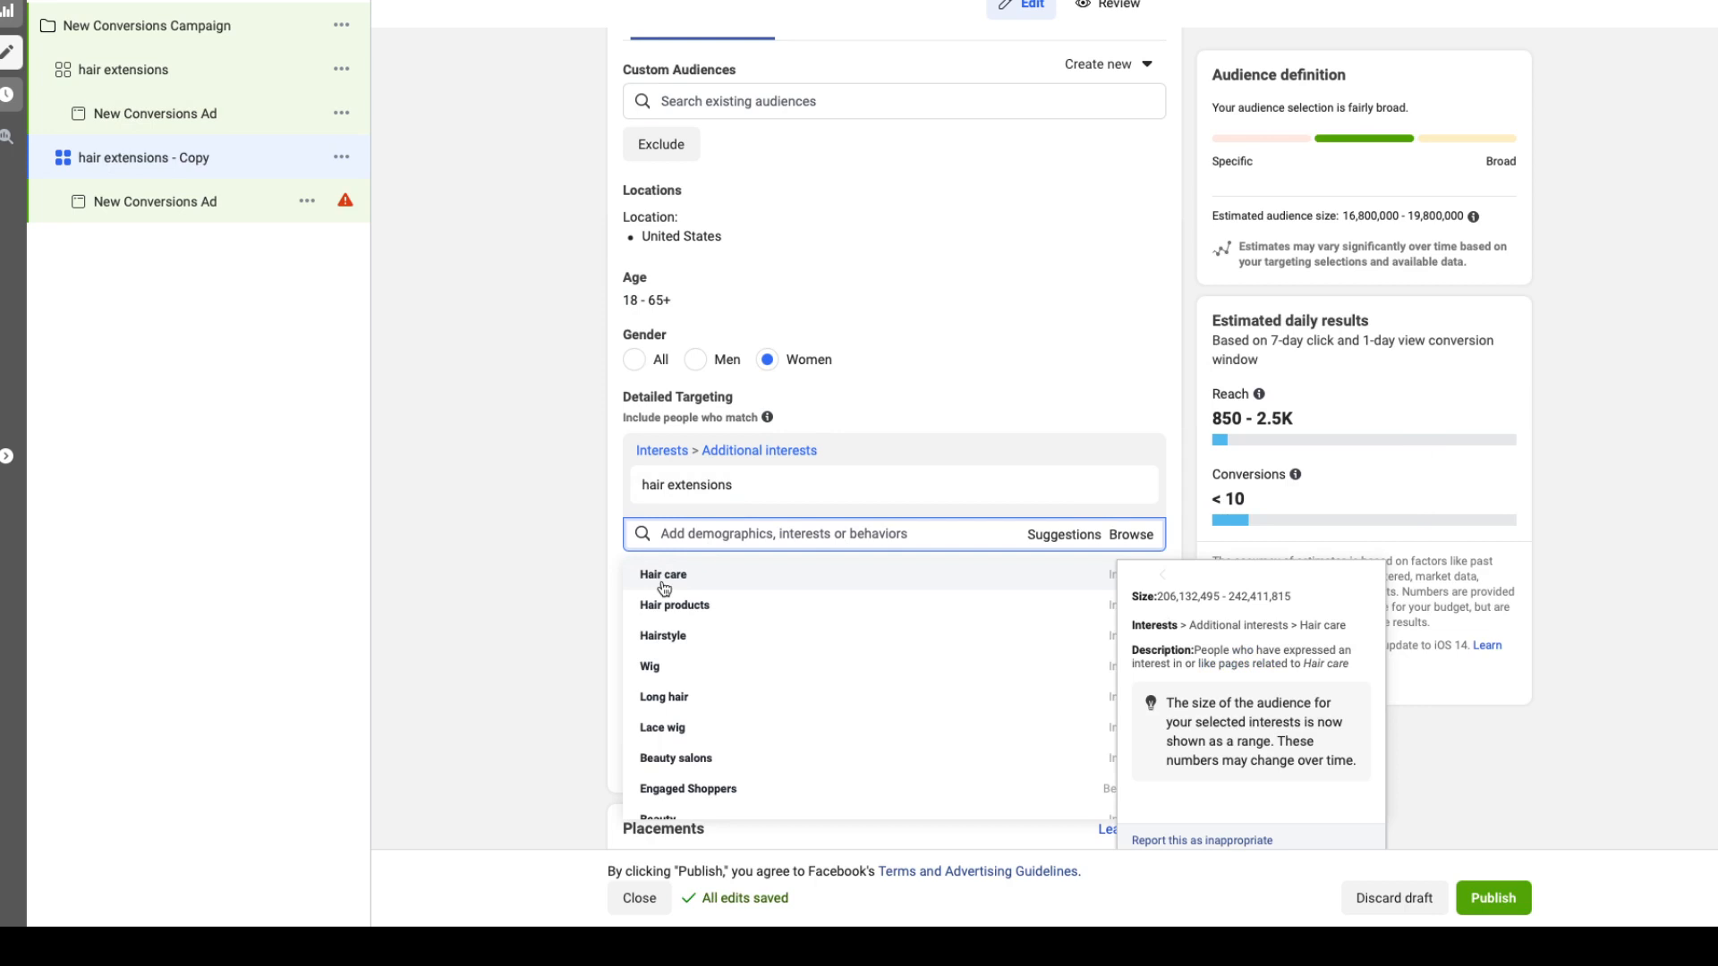
# Add Hair care, drop hair extensions, and rename the copy 'Hair care'
pyautogui.click(663, 574)
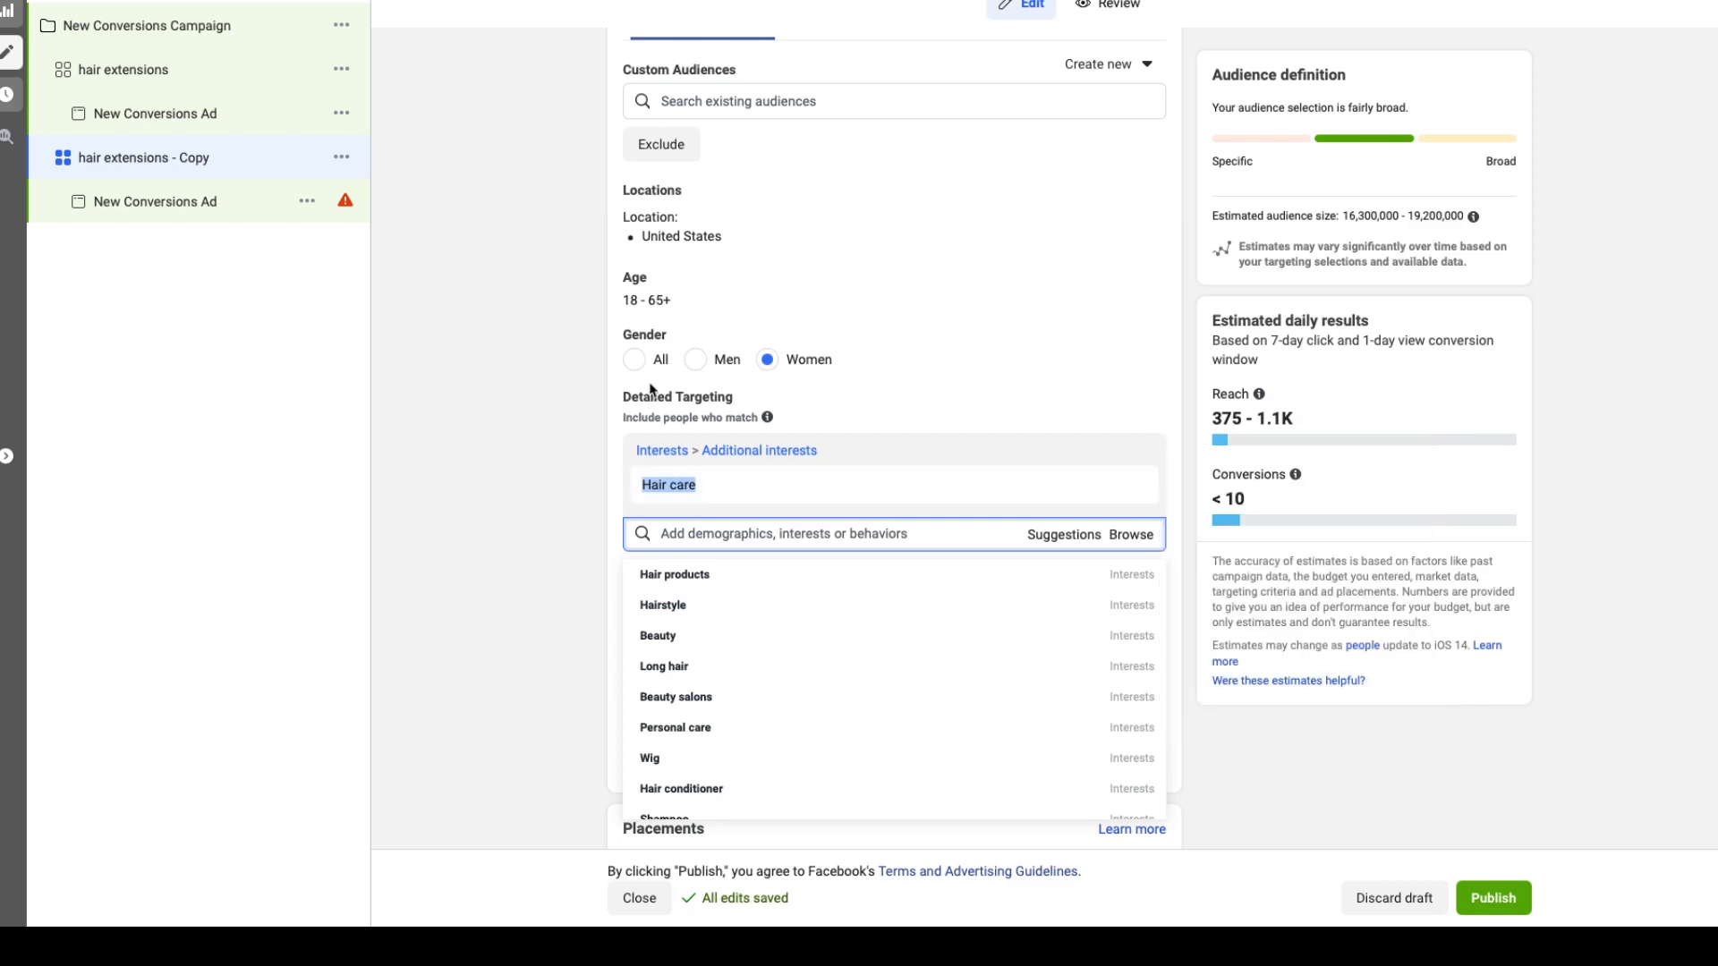
pyautogui.scroll(3)
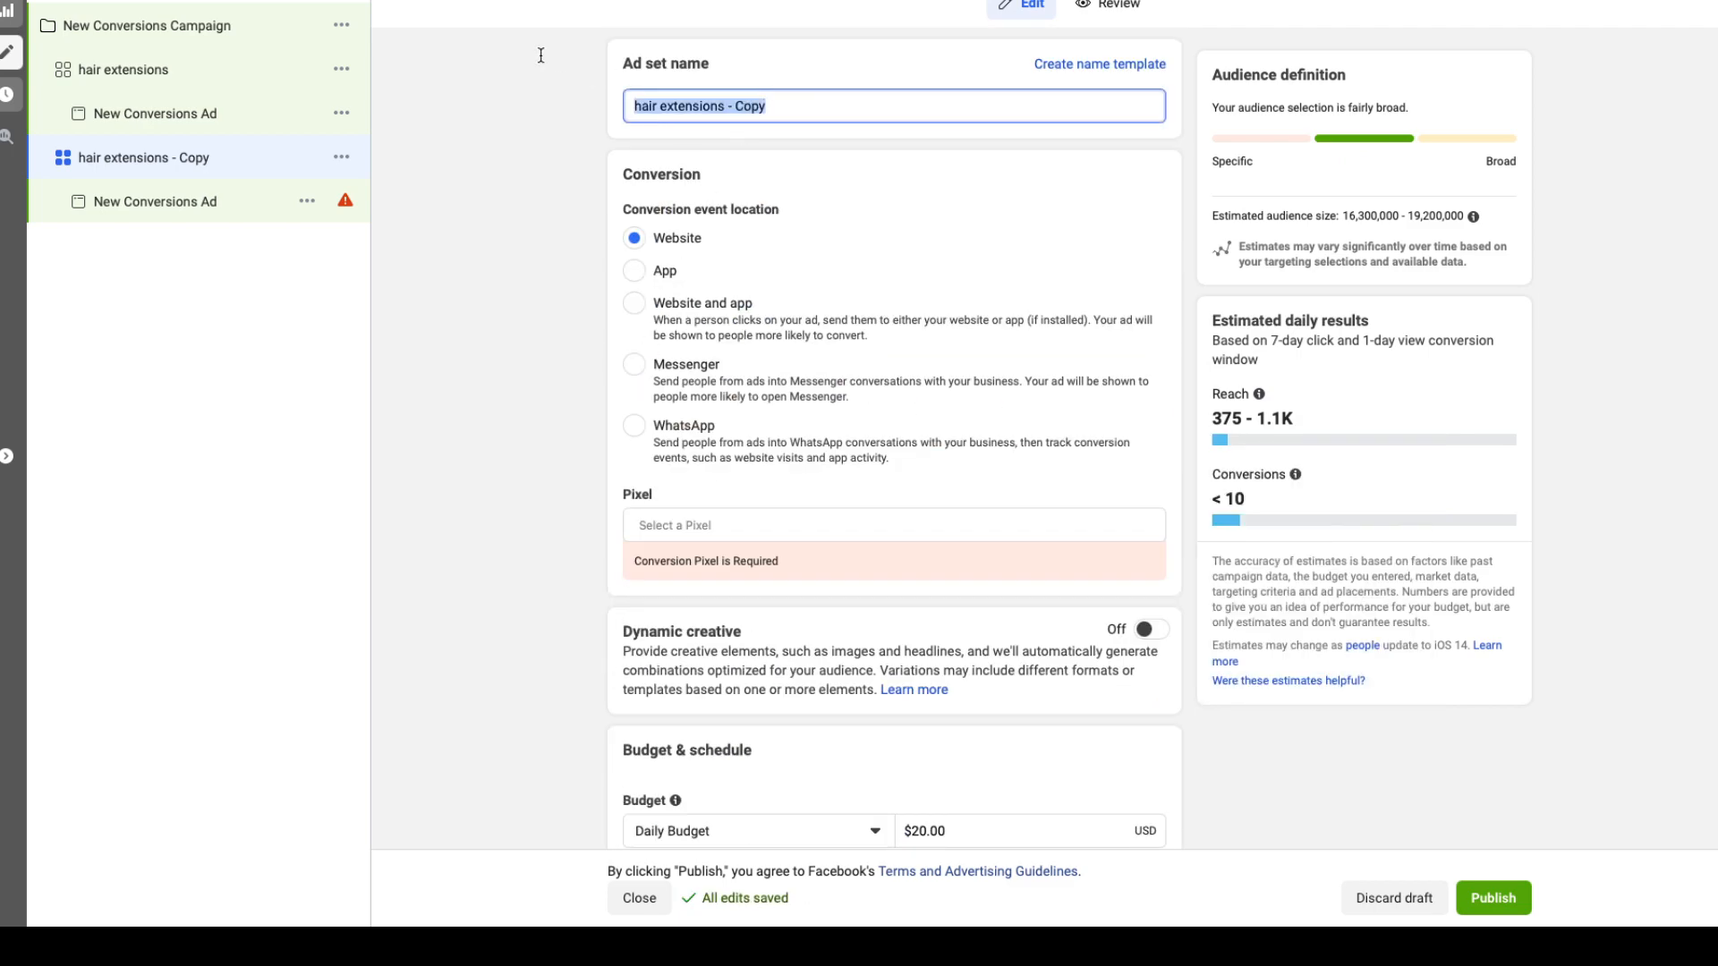
pyautogui.write('Hair care')
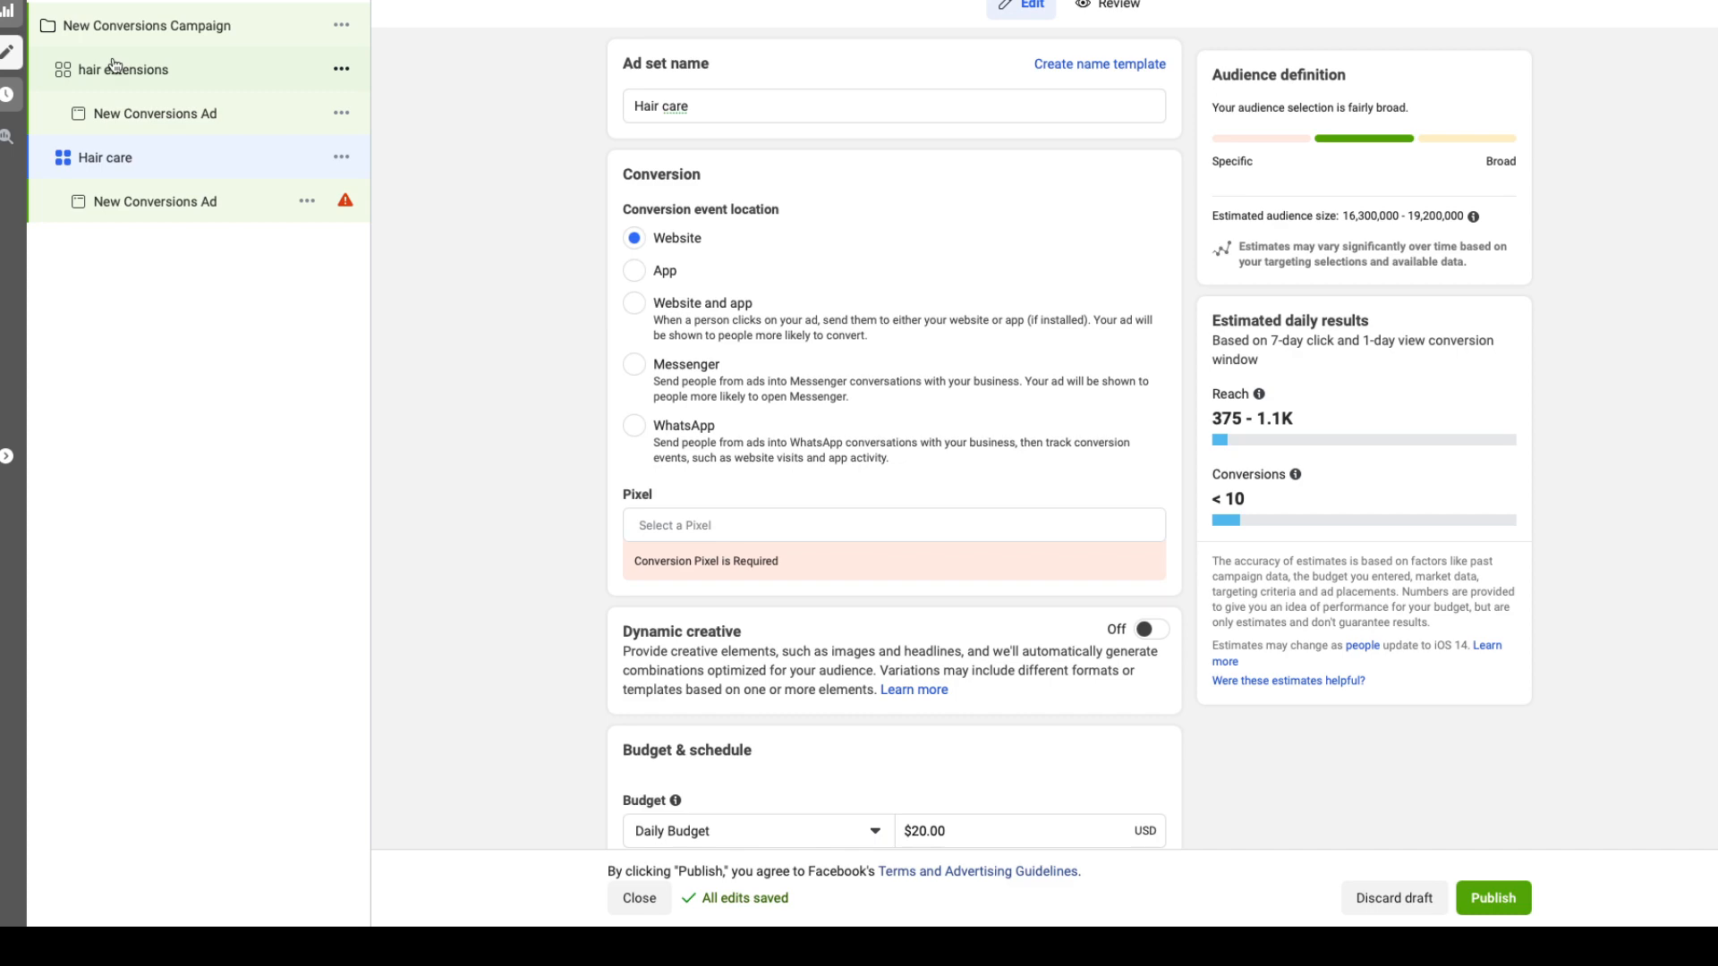
pyautogui.scroll(-3)
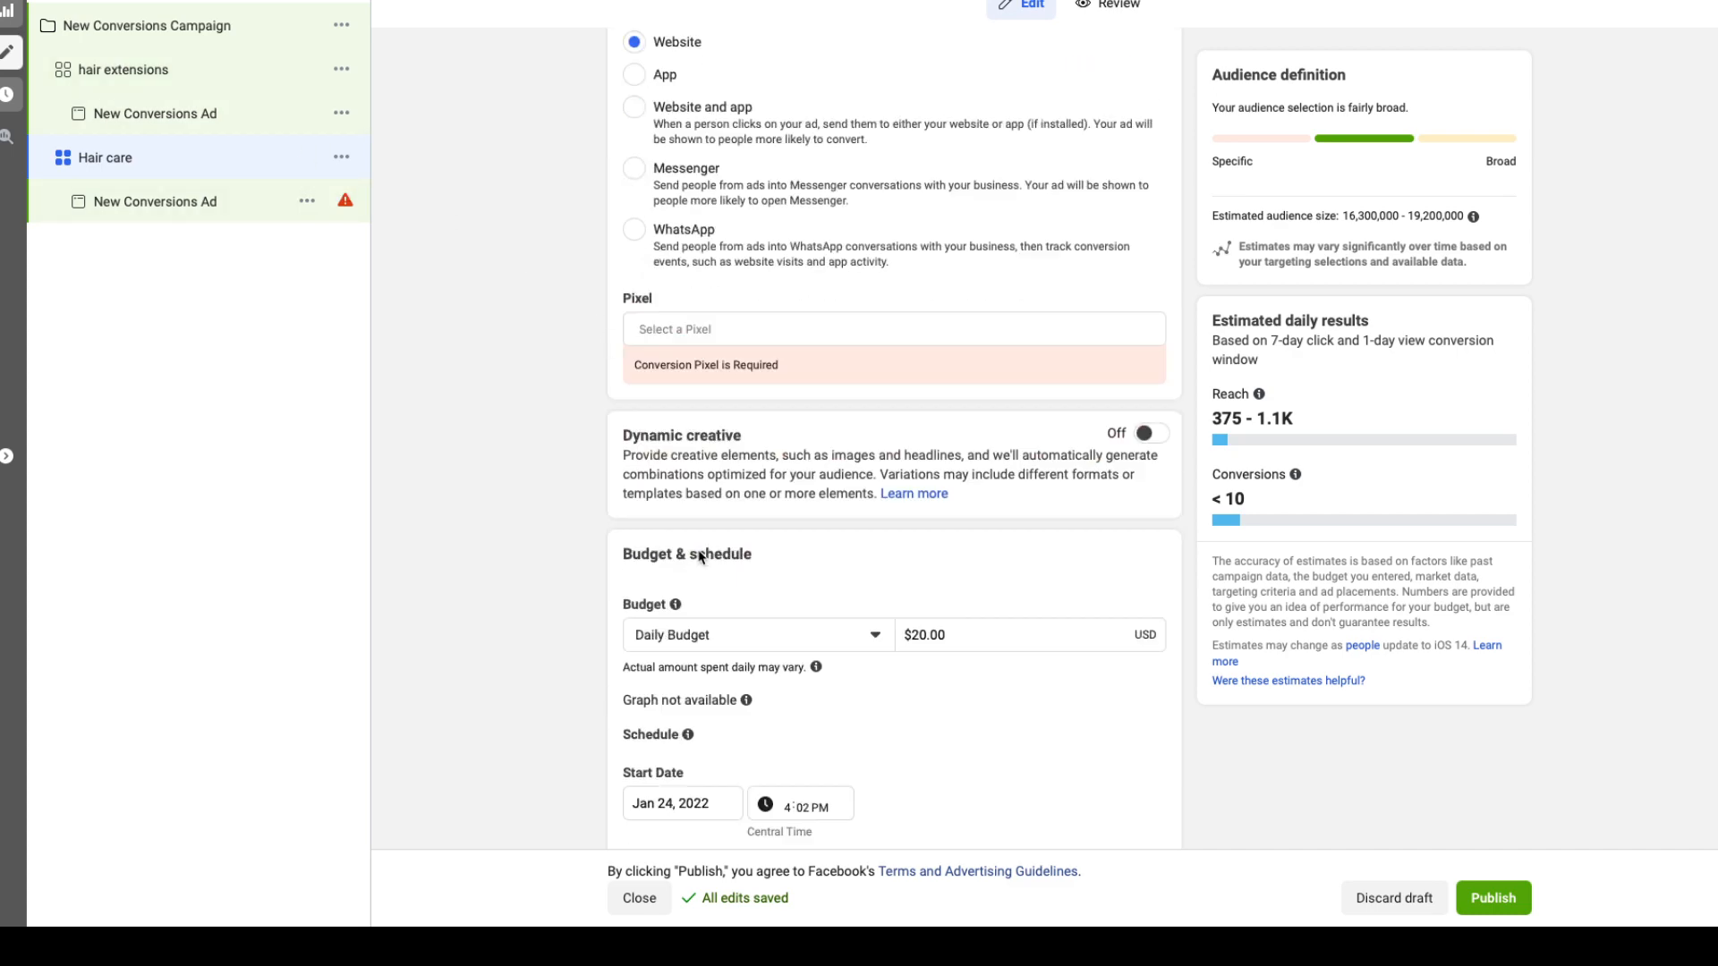
# Replace Hair care targeting with the interests Beyoncé and Love & Hip Hop
pyautogui.scroll(3)
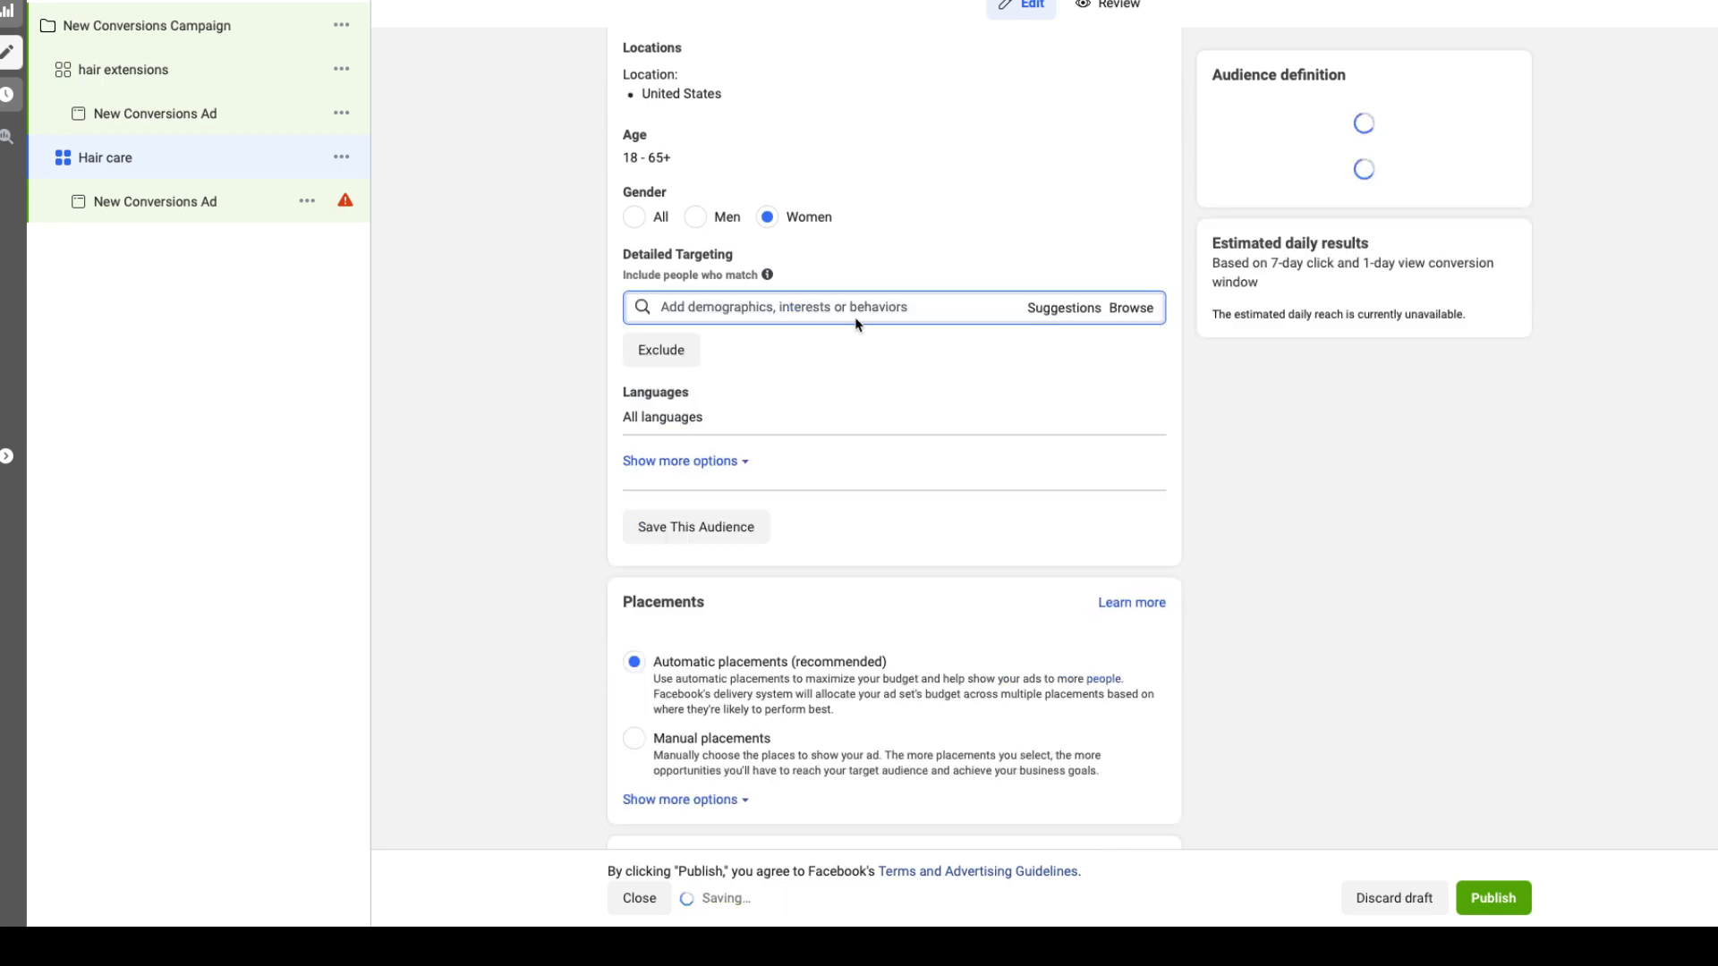
pyautogui.click(781, 306)
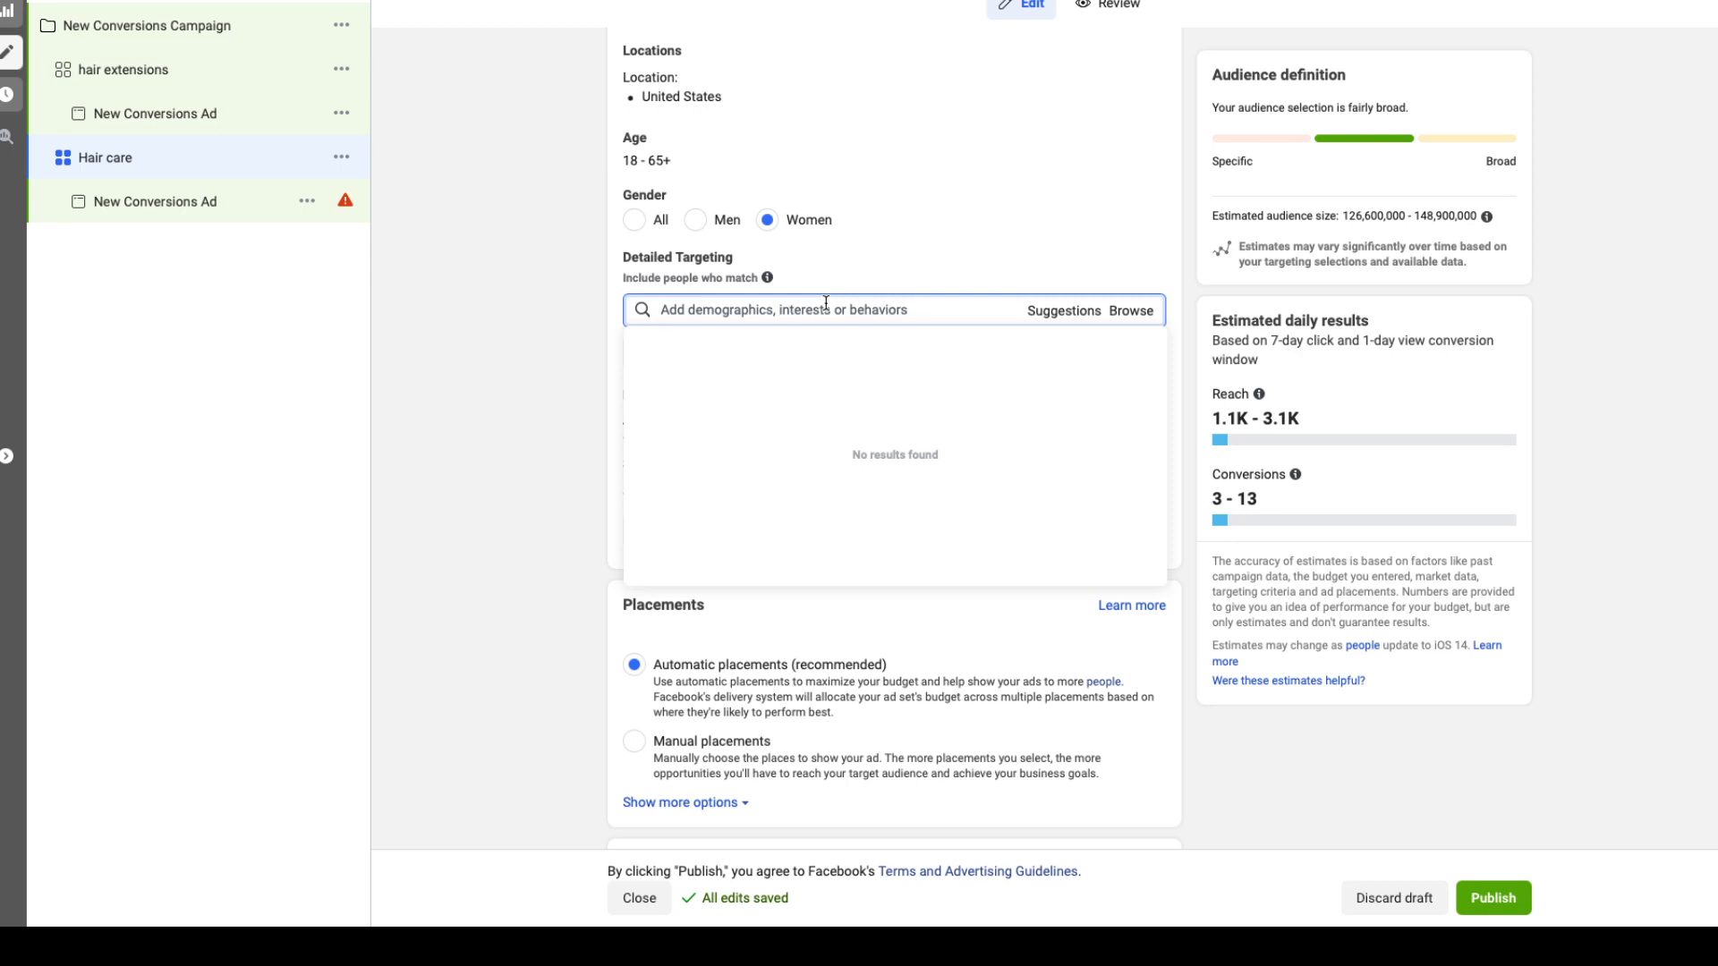
pyautogui.write('beyonce')
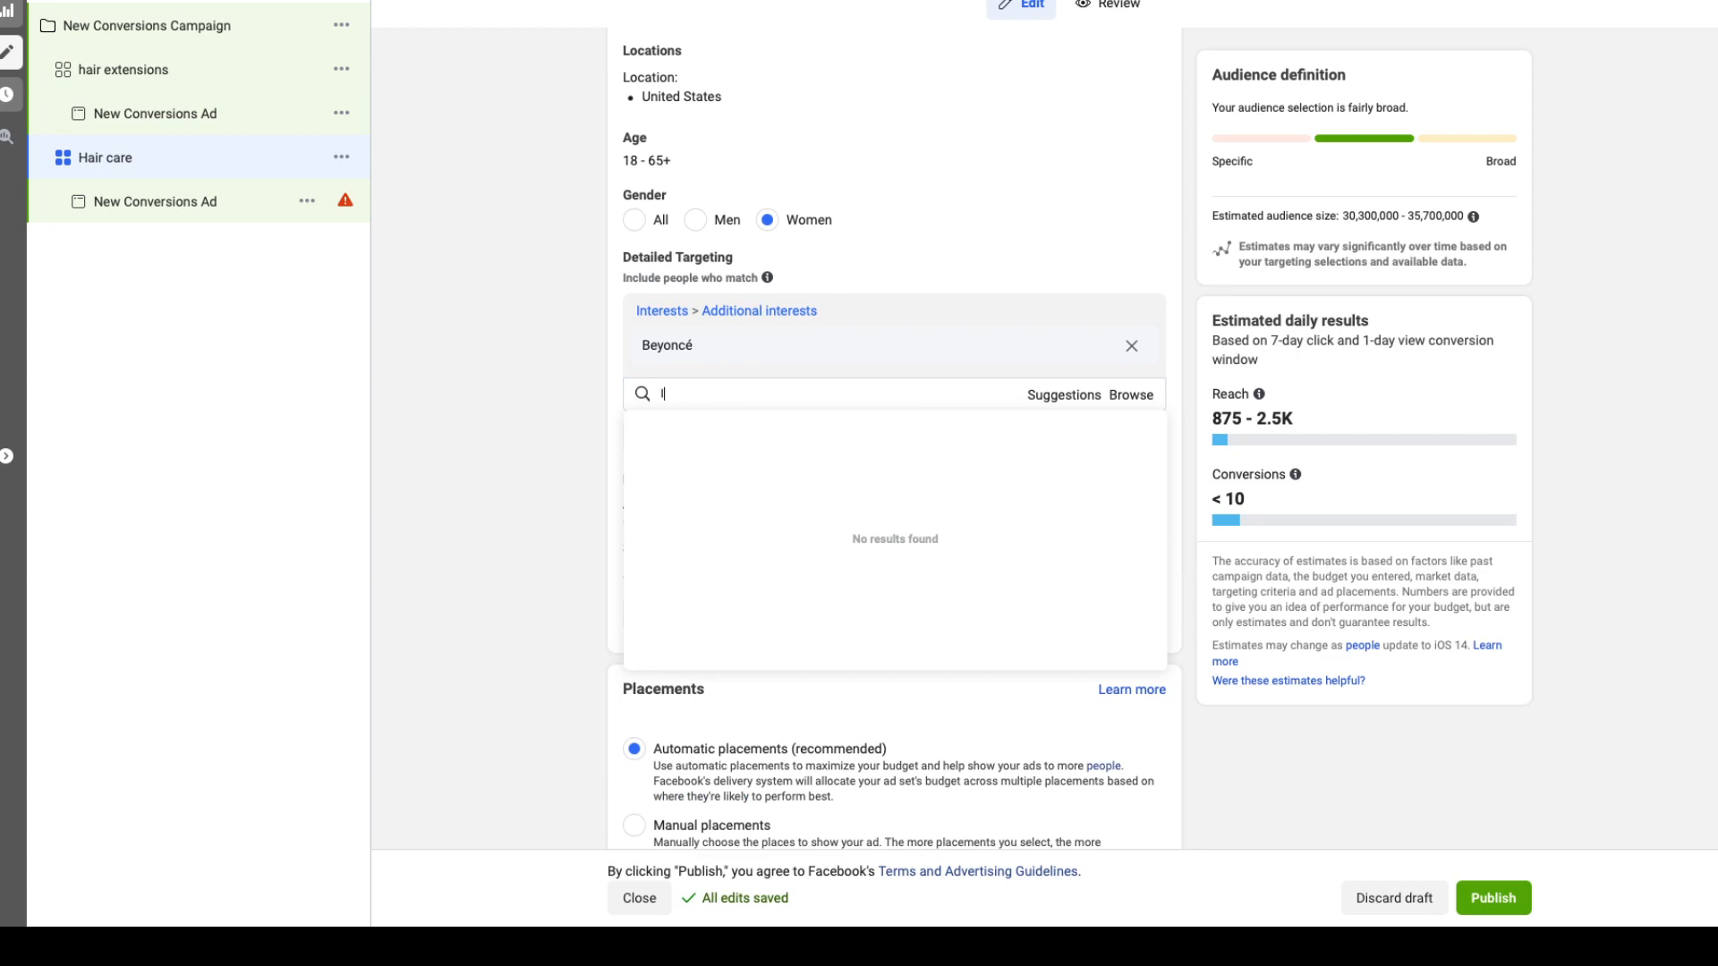
pyautogui.write('love and hip hop')
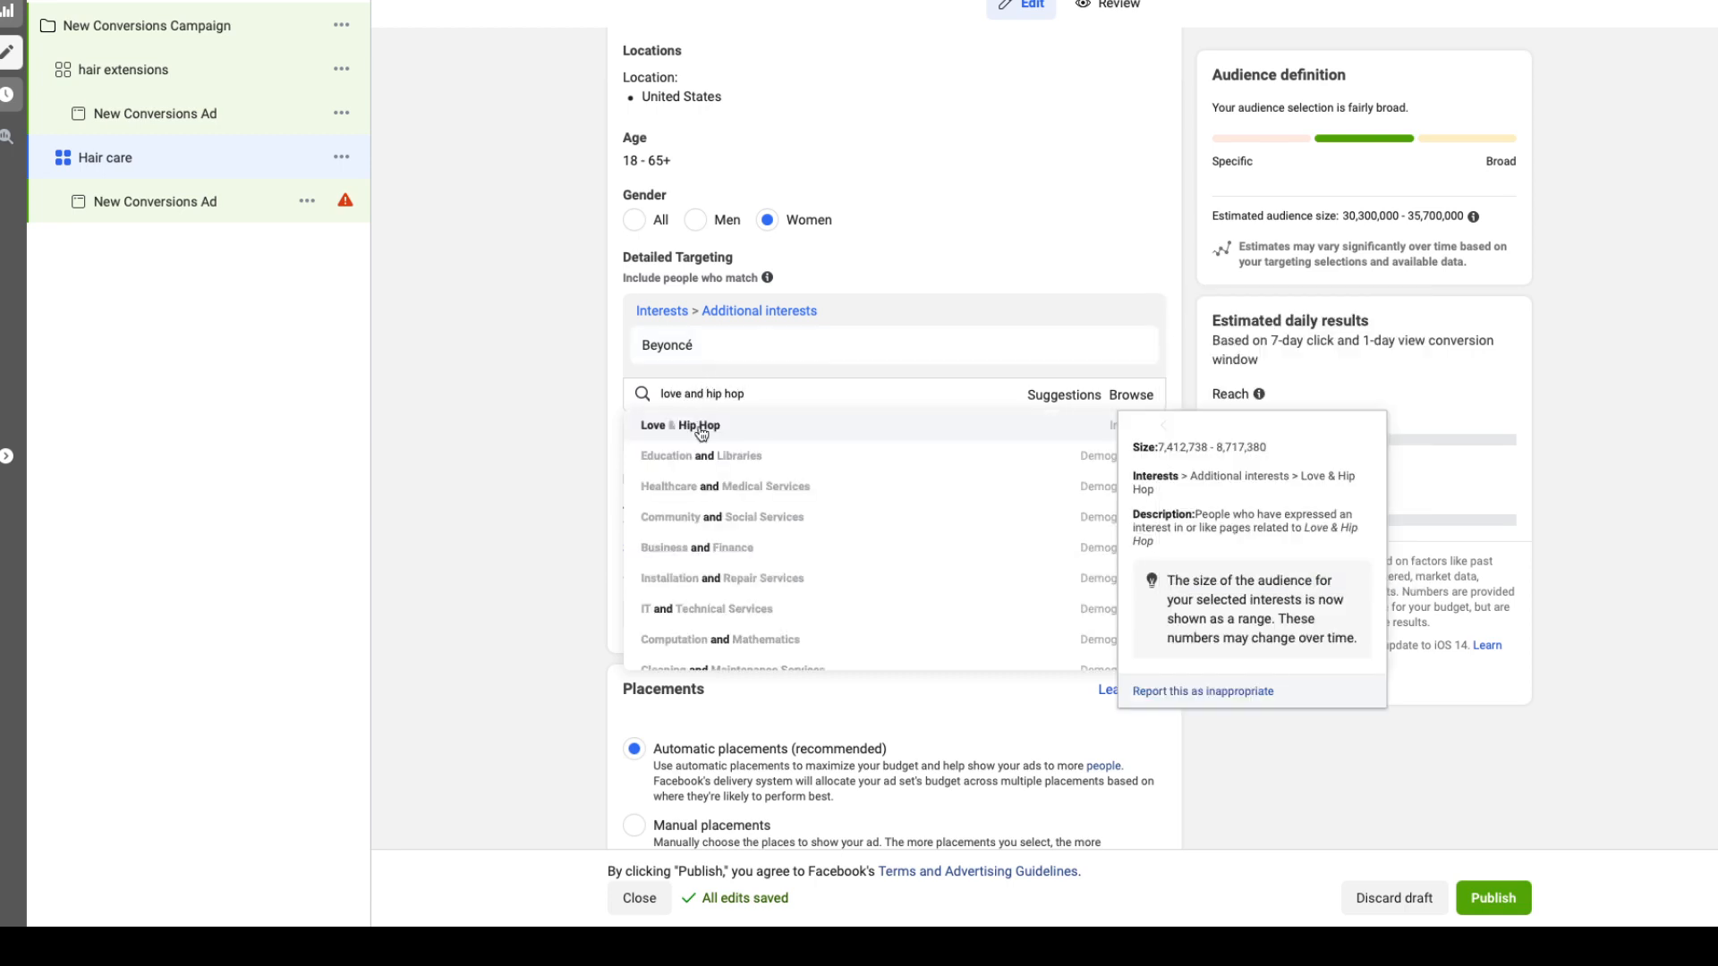
pyautogui.click(676, 425)
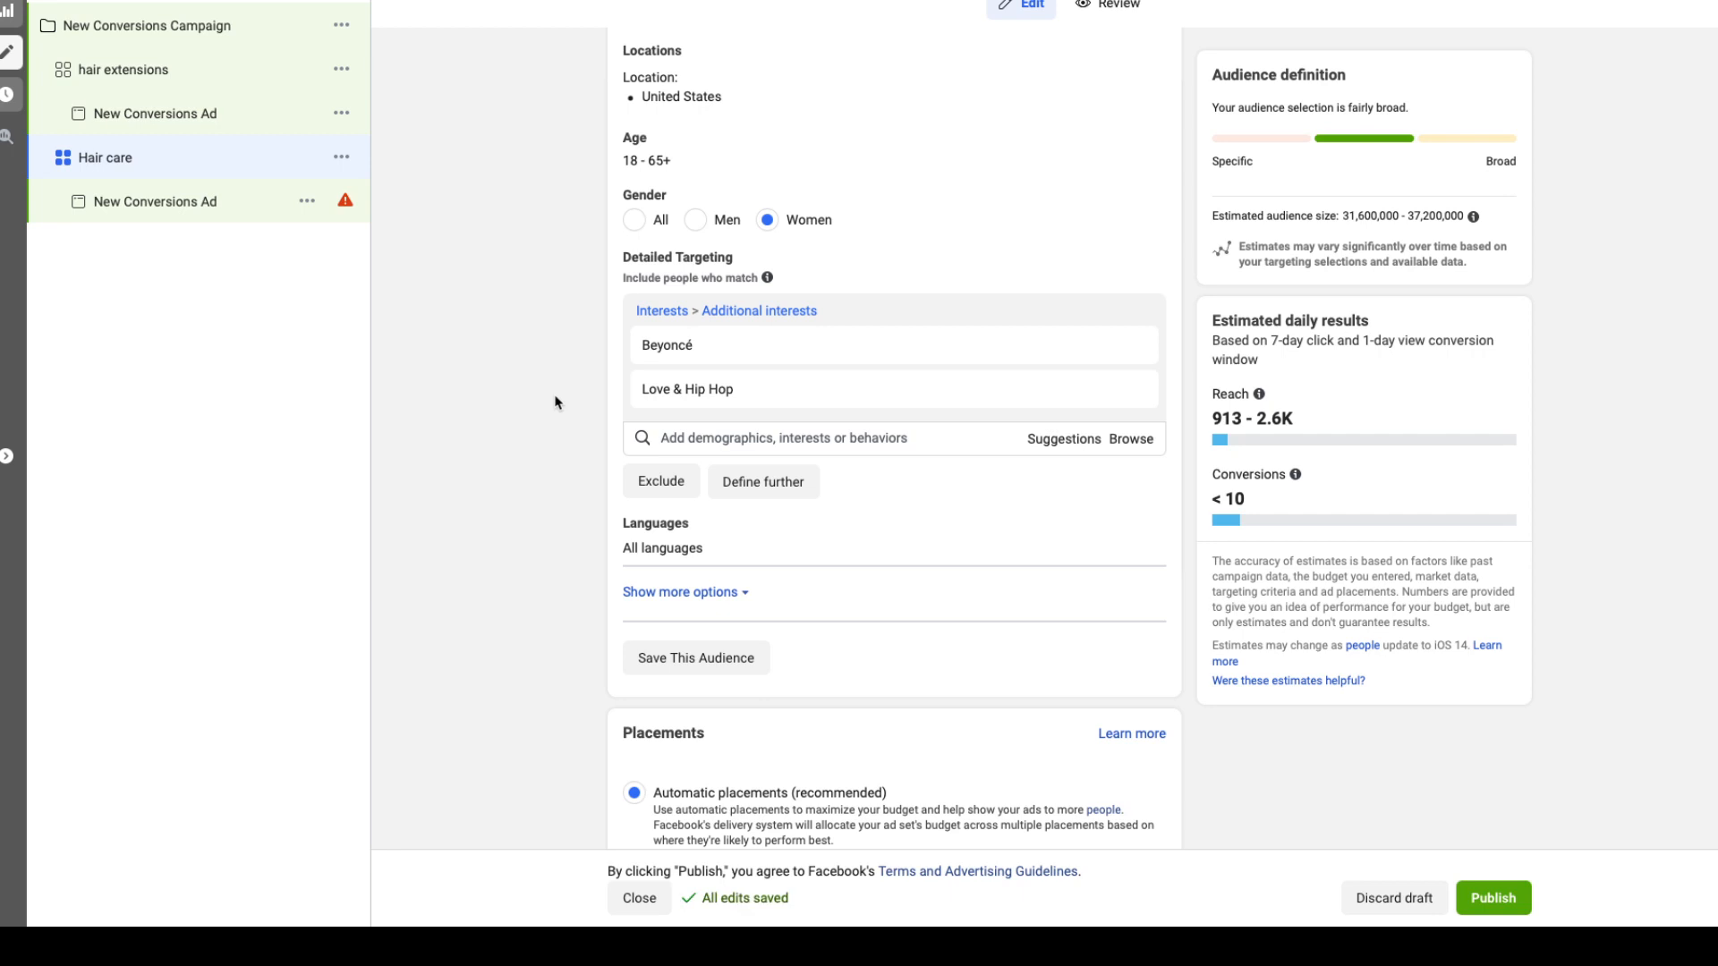